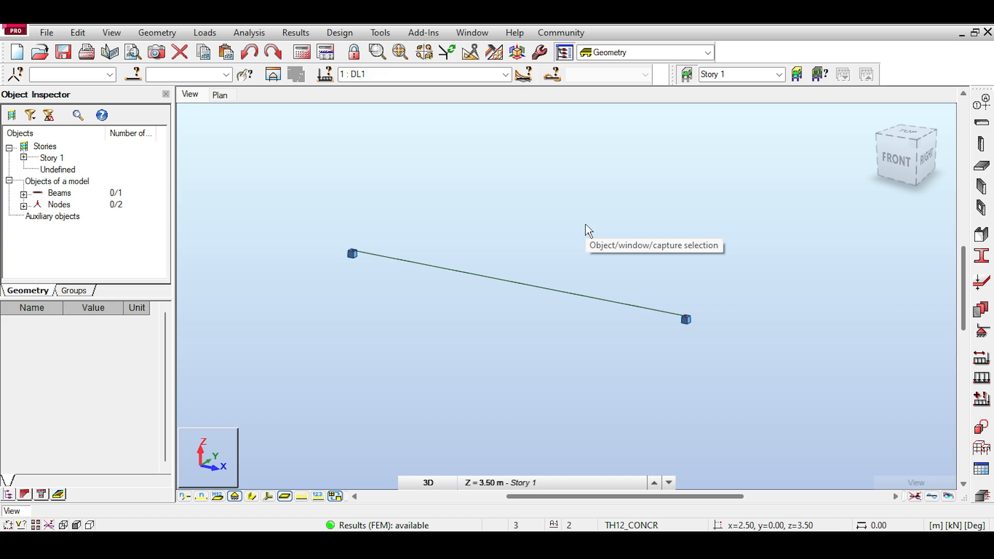
mouse_move(592, 195)
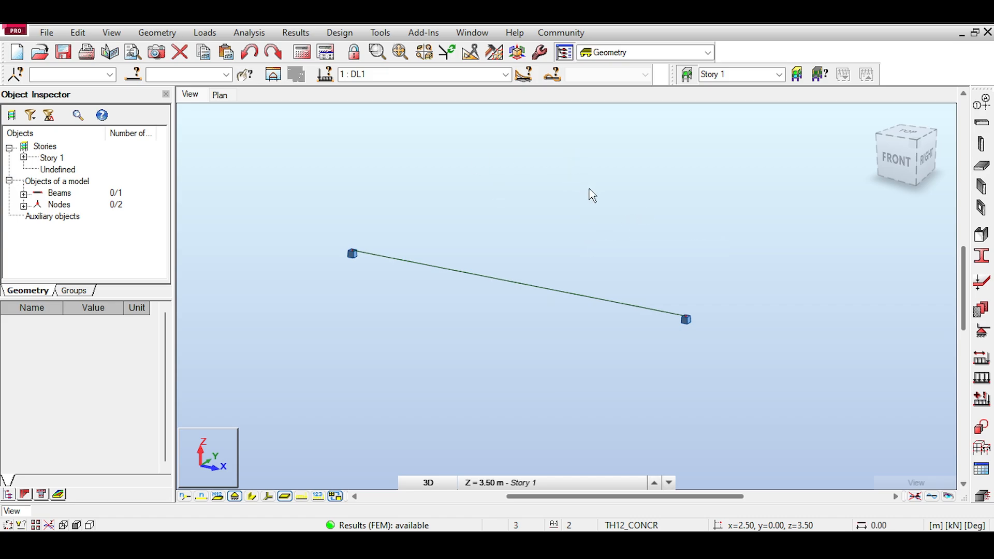
mouse_move(576, 201)
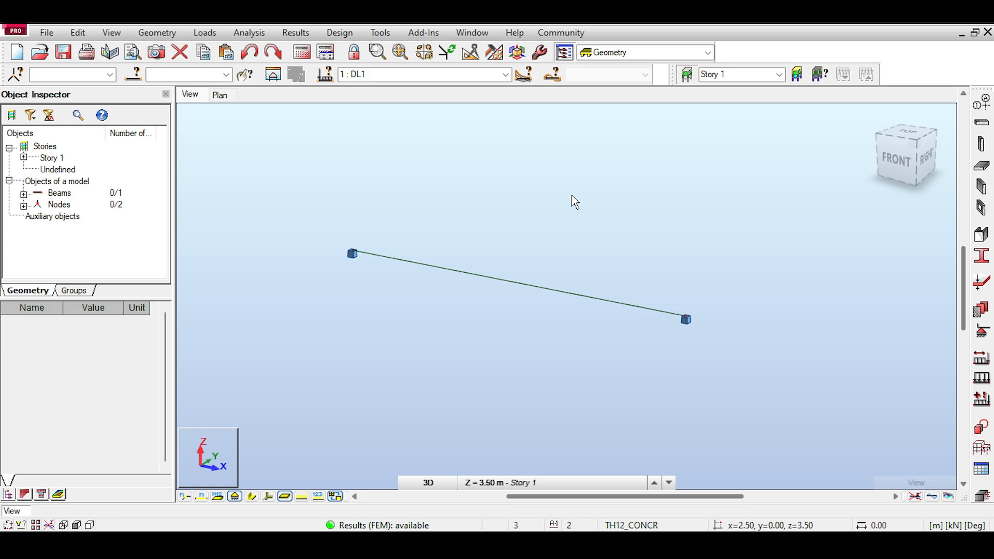
mouse_move(565, 201)
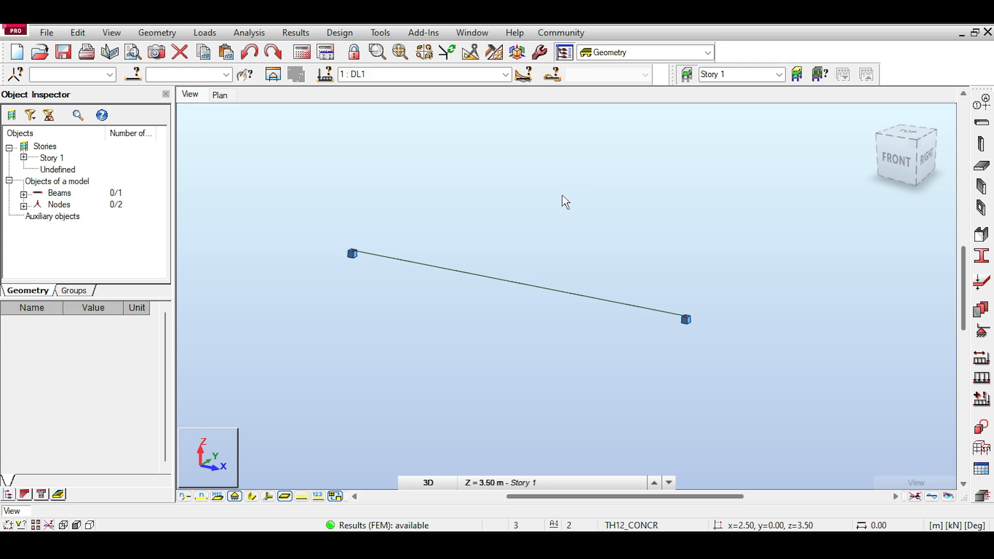
mouse_move(563, 206)
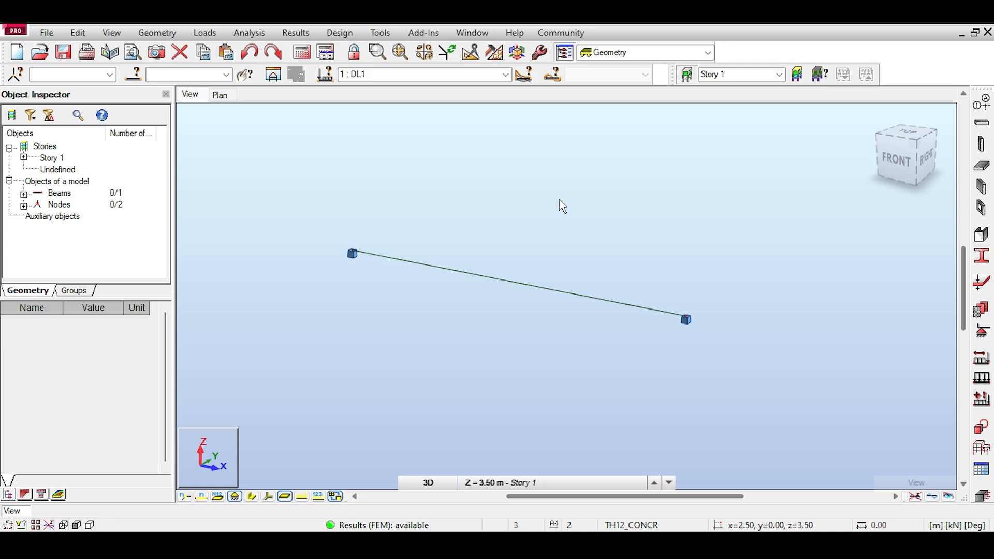
mouse_move(563, 207)
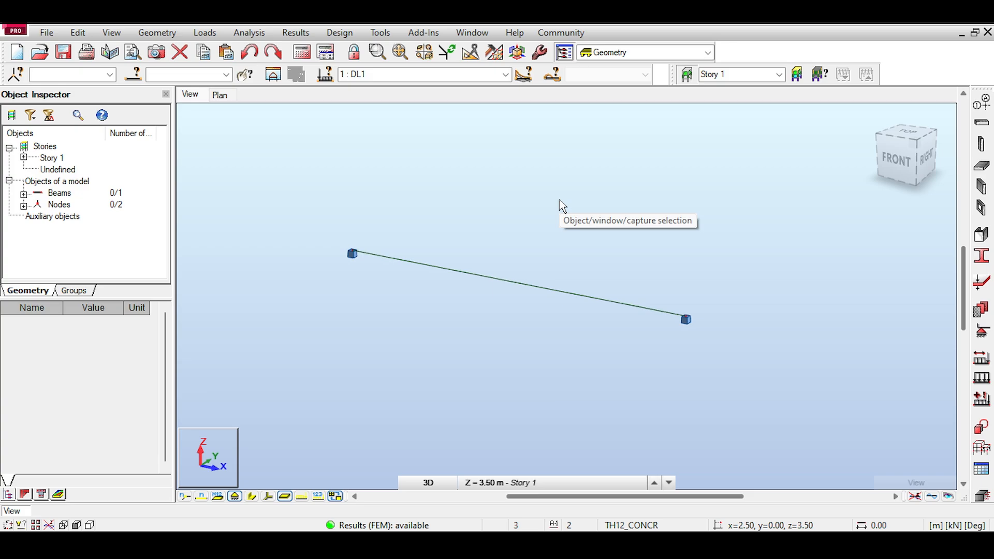
mouse_move(573, 203)
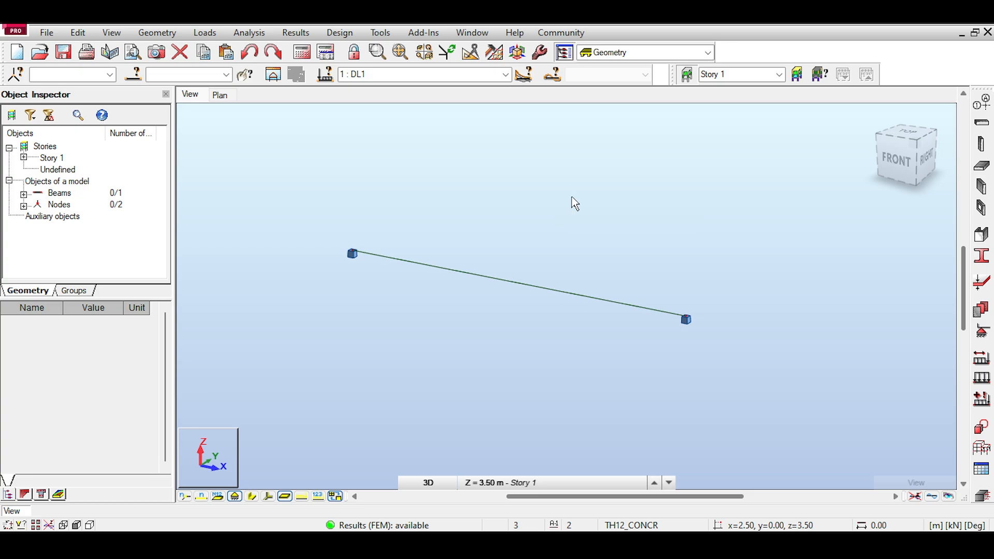
mouse_move(574, 203)
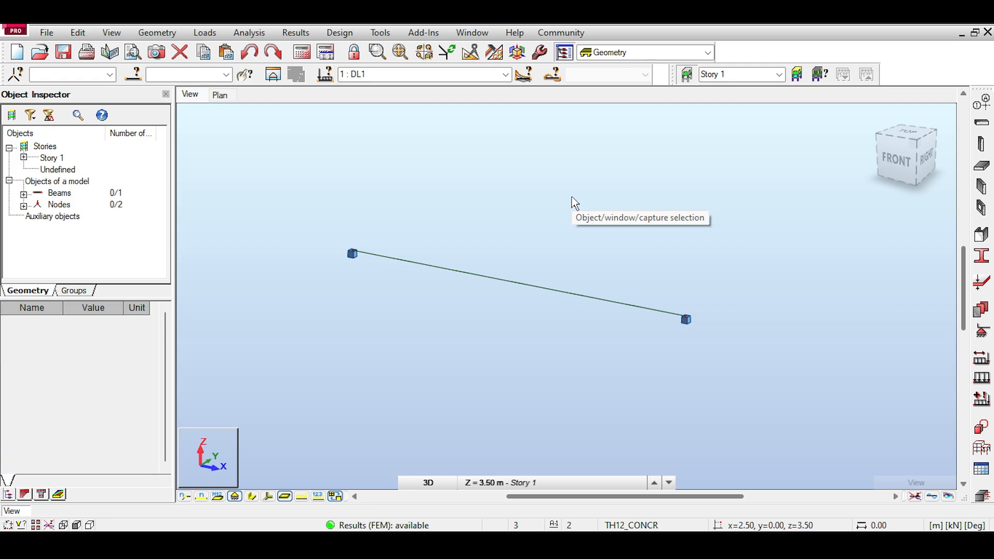
mouse_move(519, 227)
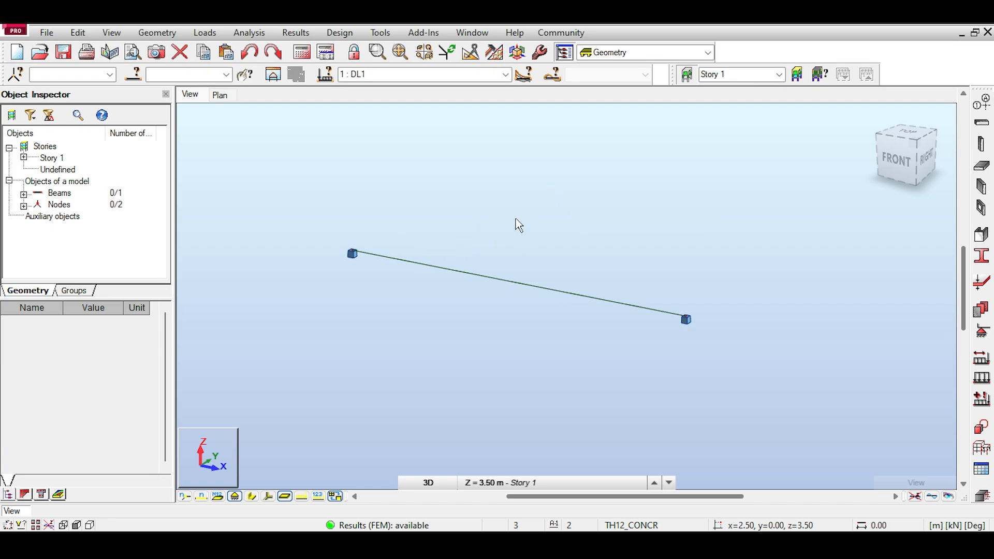
mouse_move(689, 246)
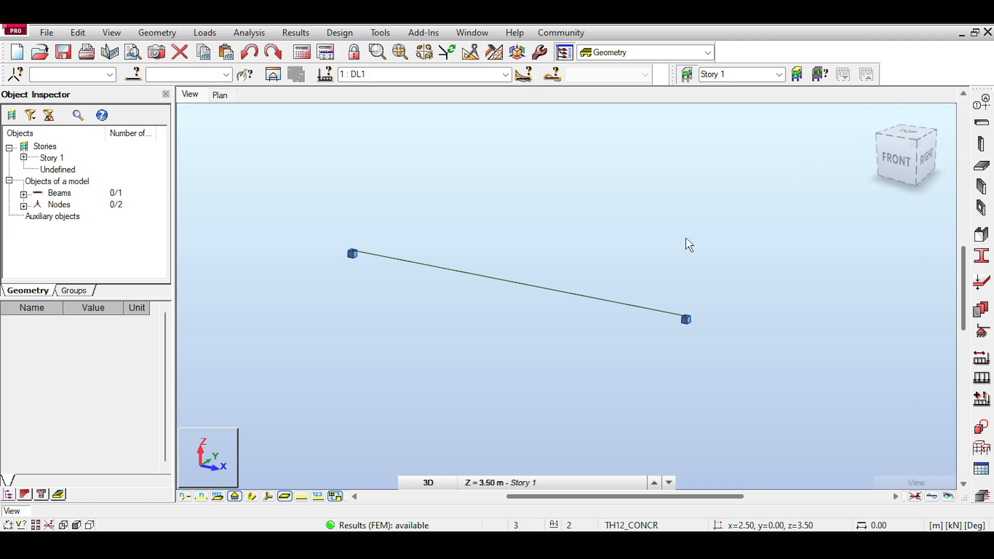
mouse_move(618, 214)
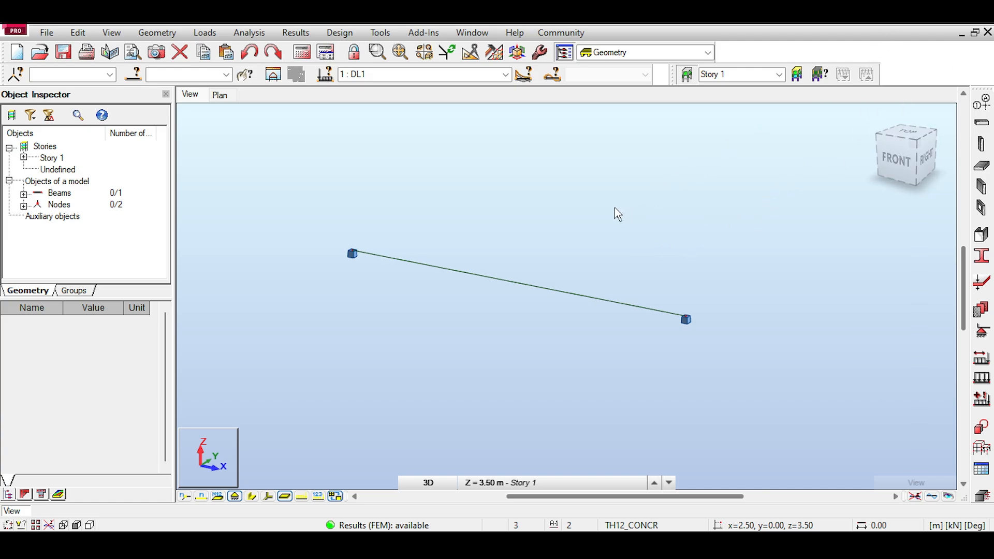
mouse_move(608, 214)
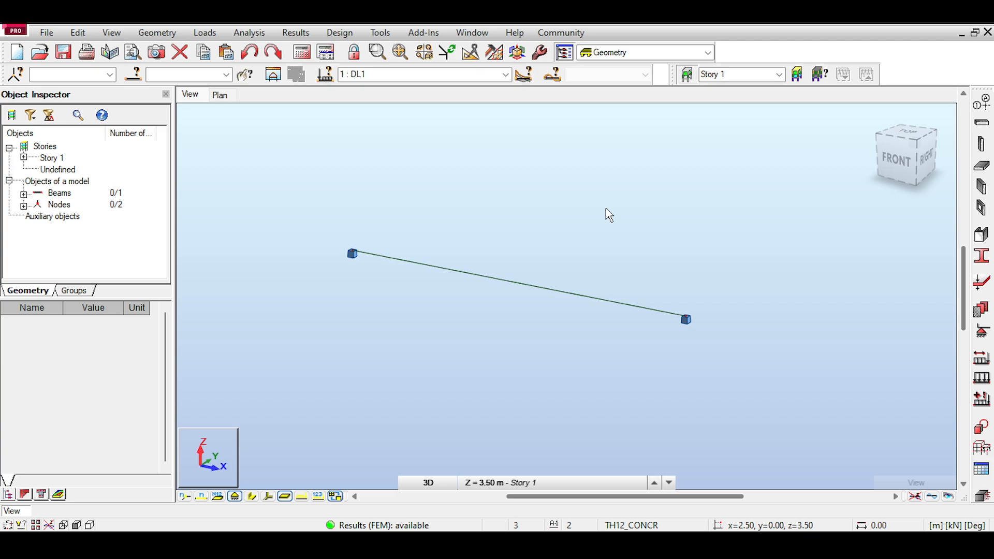
mouse_move(608, 213)
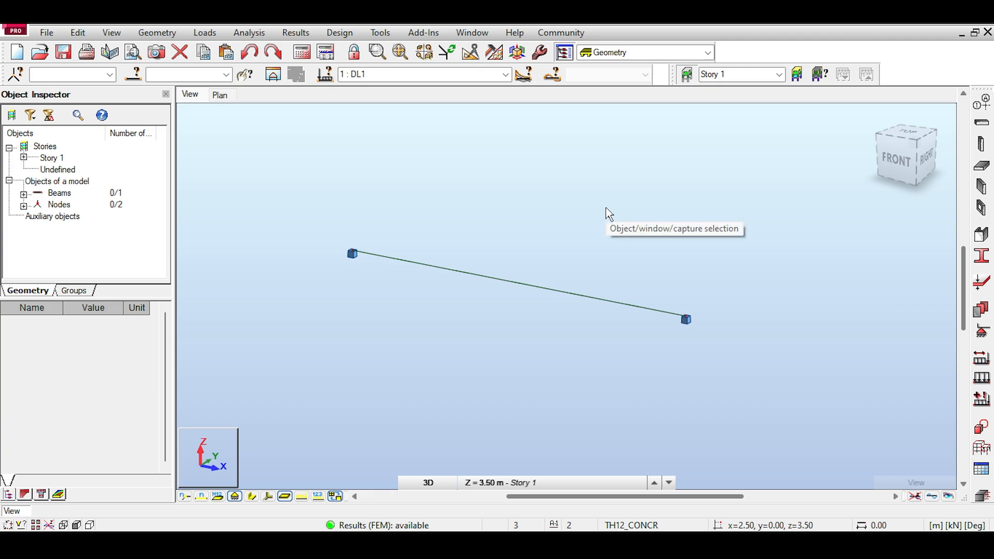
mouse_move(613, 204)
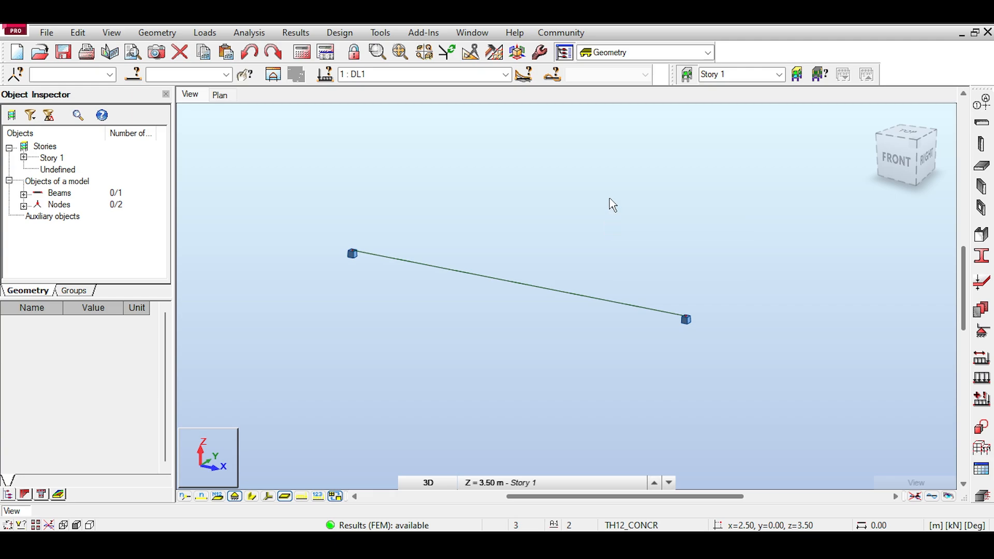
mouse_move(904, 60)
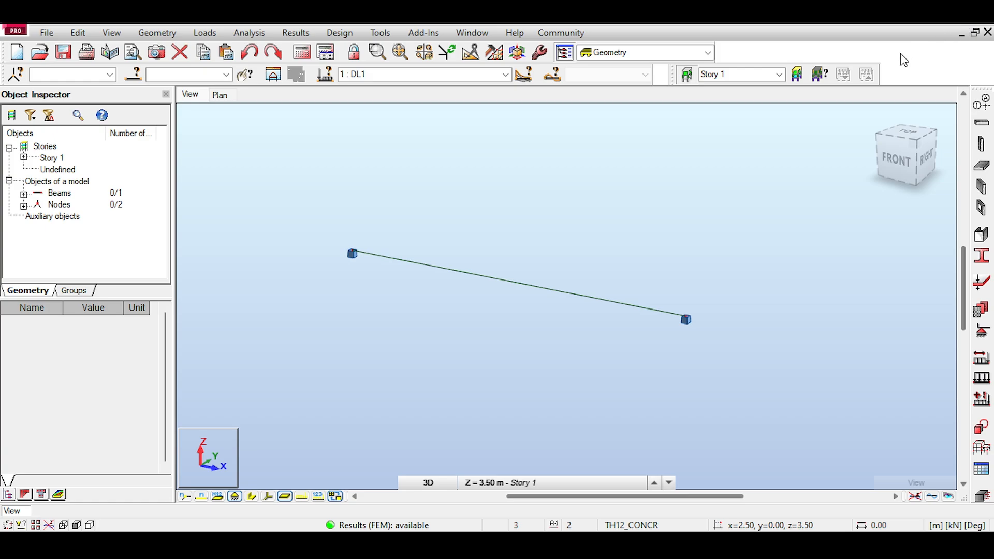
mouse_move(664, 227)
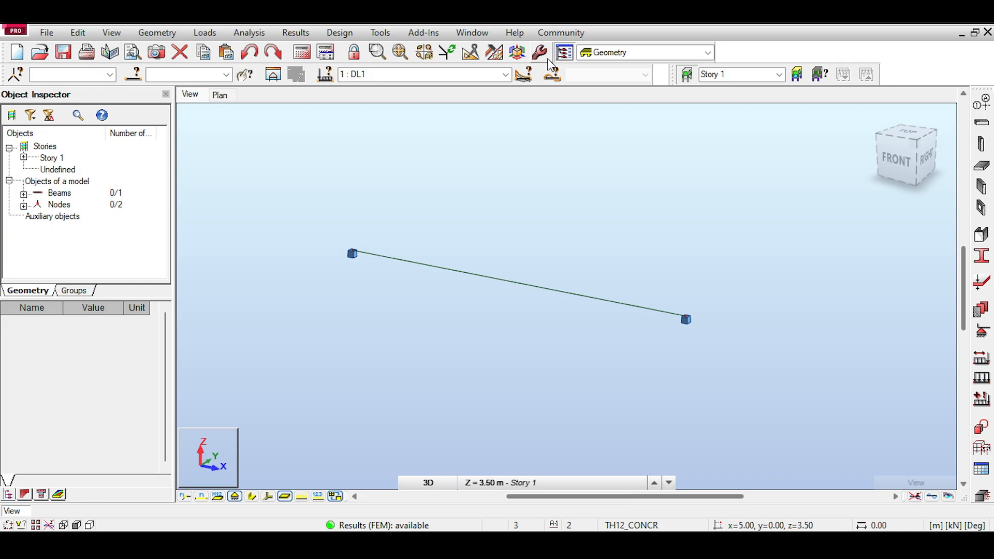
Step: Open the 5 m Beam1 in RC Component Design and dismiss the progress window
left_click(707, 53)
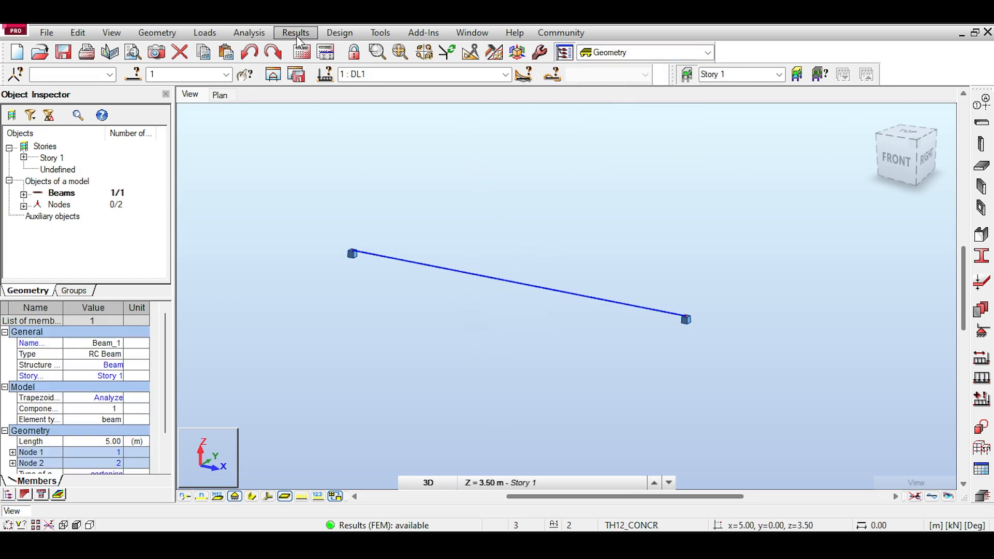
left_click(338, 32)
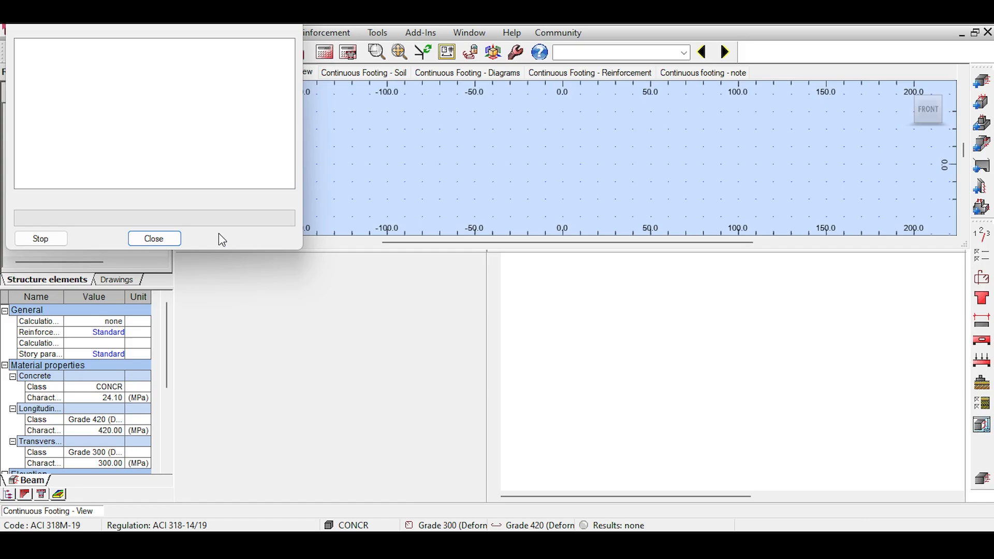
left_click(154, 240)
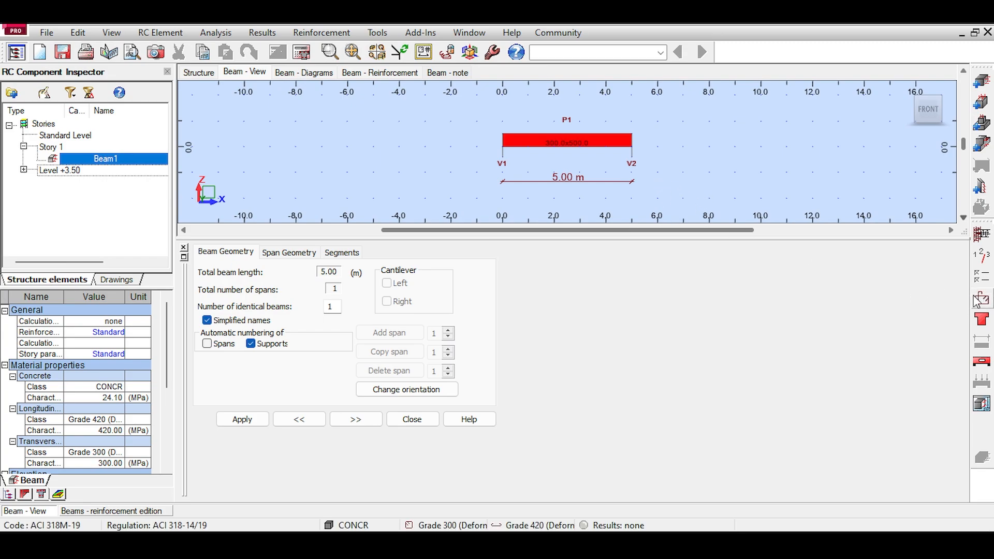
mouse_move(980, 275)
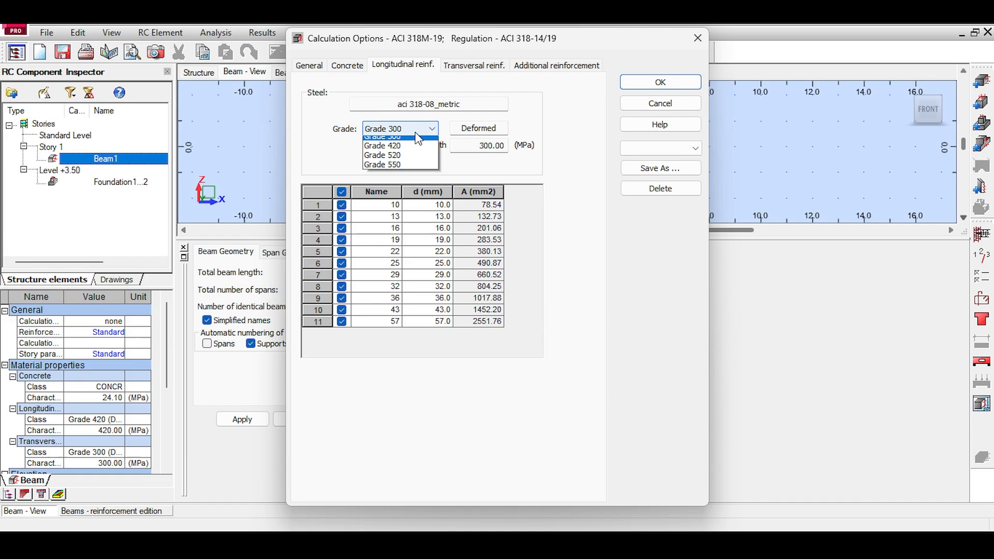
Step: Browse the longitudinal reinforcement steel grades, leaving the steel grade at Grade 300
left_click(382, 164)
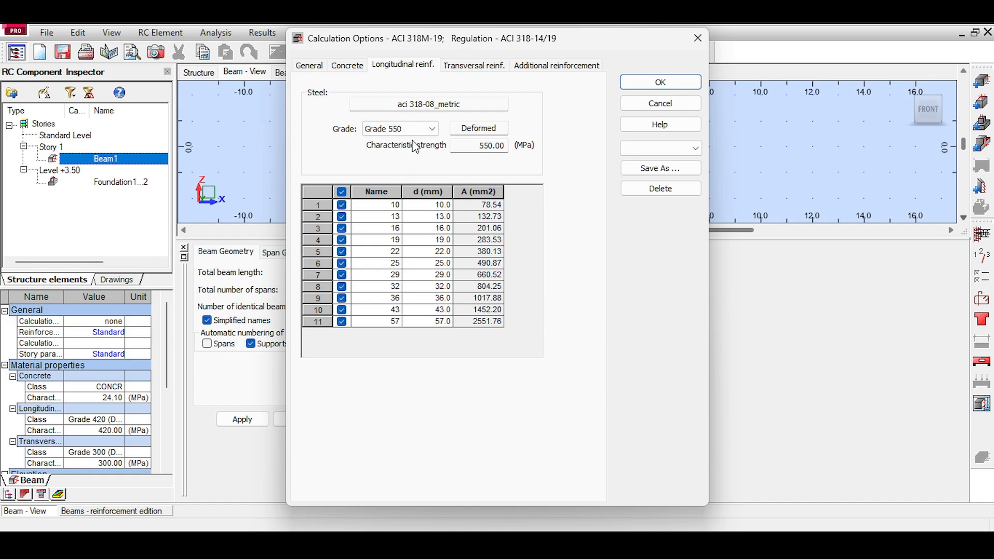
left_click(399, 128)
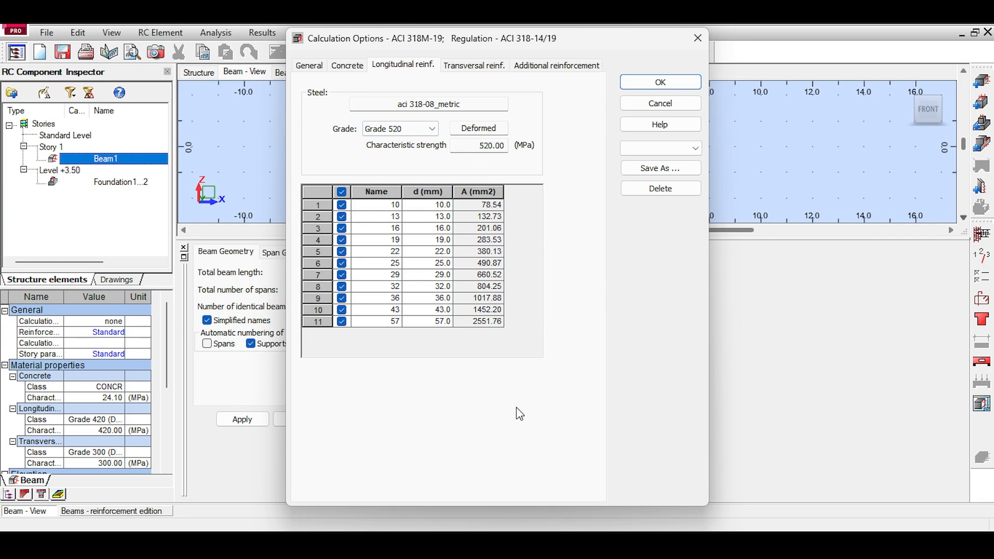
left_click(400, 128)
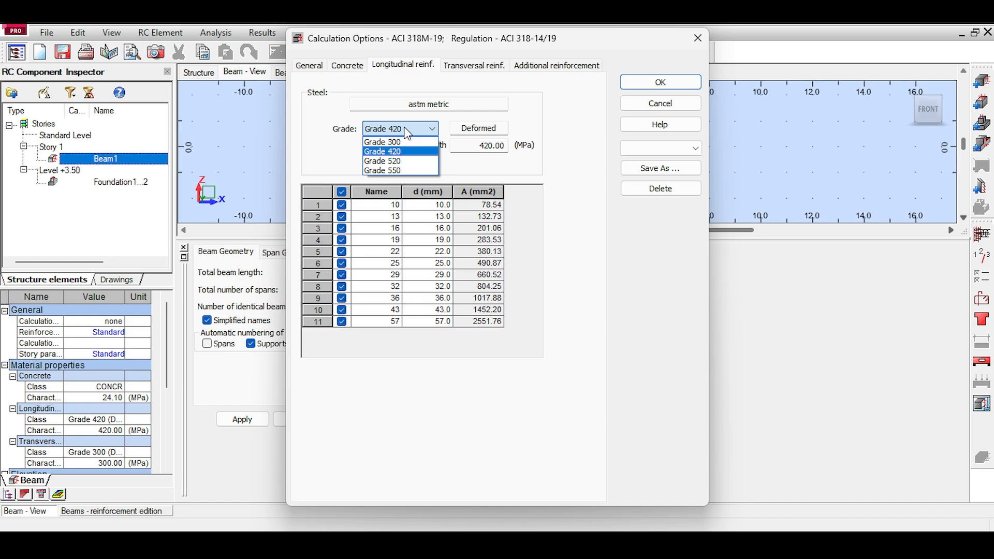
left_click(382, 141)
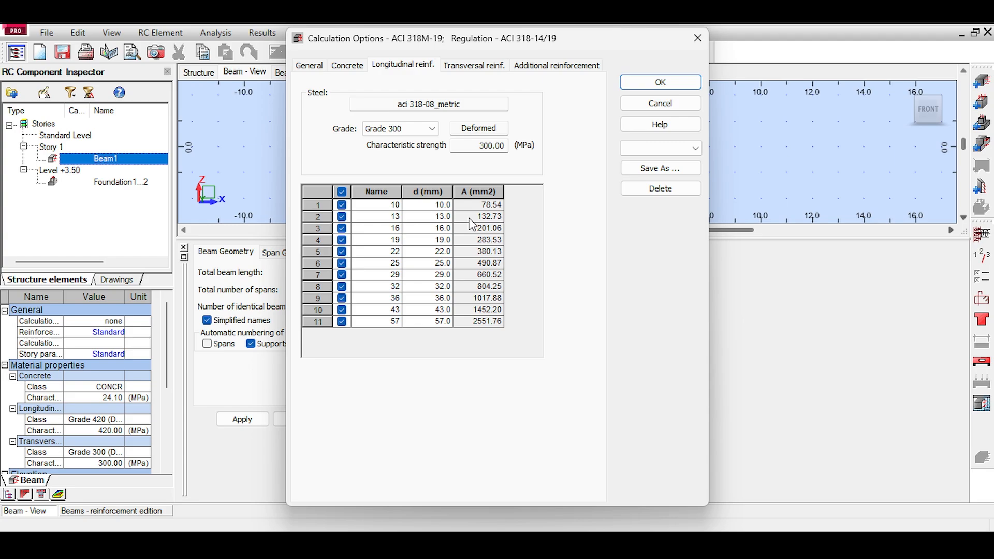
Step: Select the 25 mm bar in the longitudinal diameter table and begin editing it
left_click(435, 263)
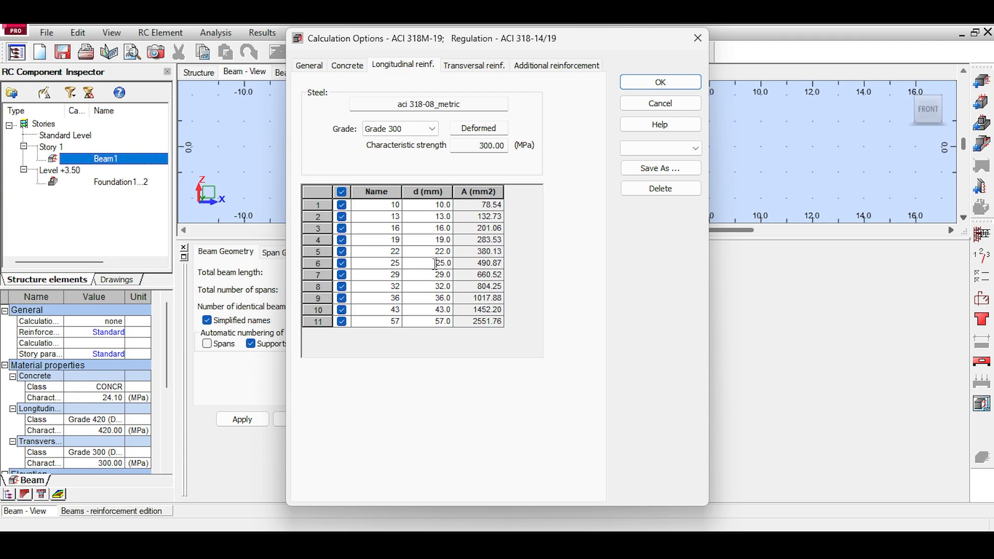
double_click(441, 263)
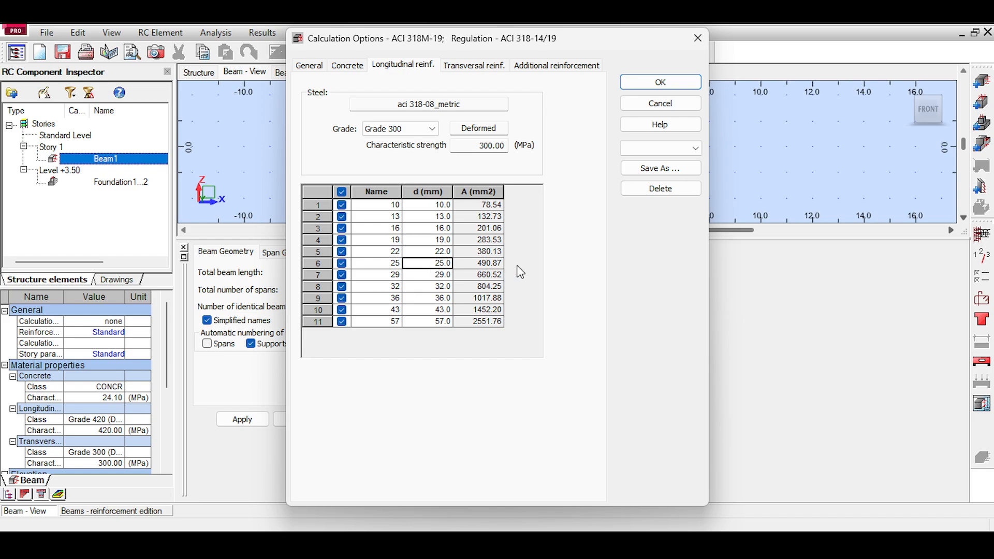
mouse_move(478, 144)
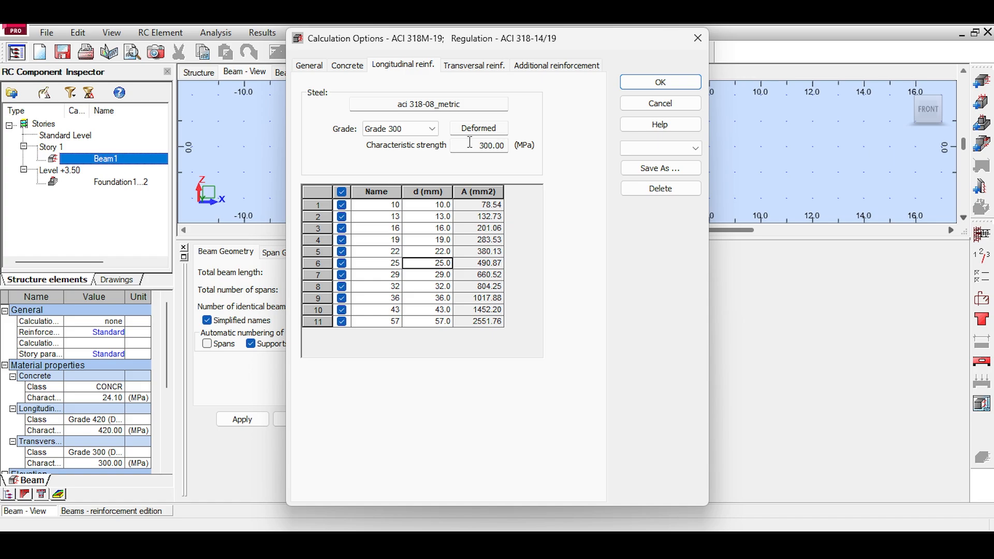
mouse_move(645, 154)
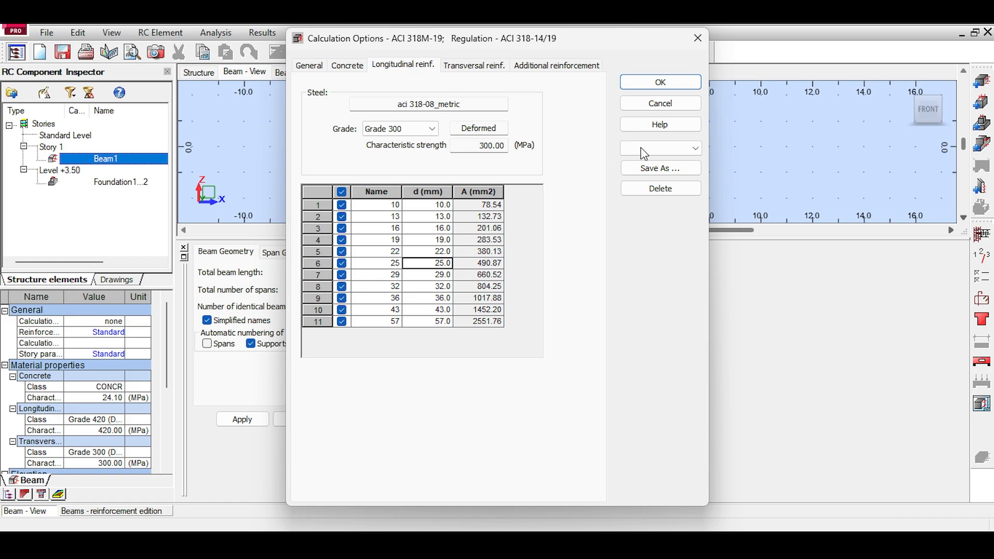
mouse_move(423, 484)
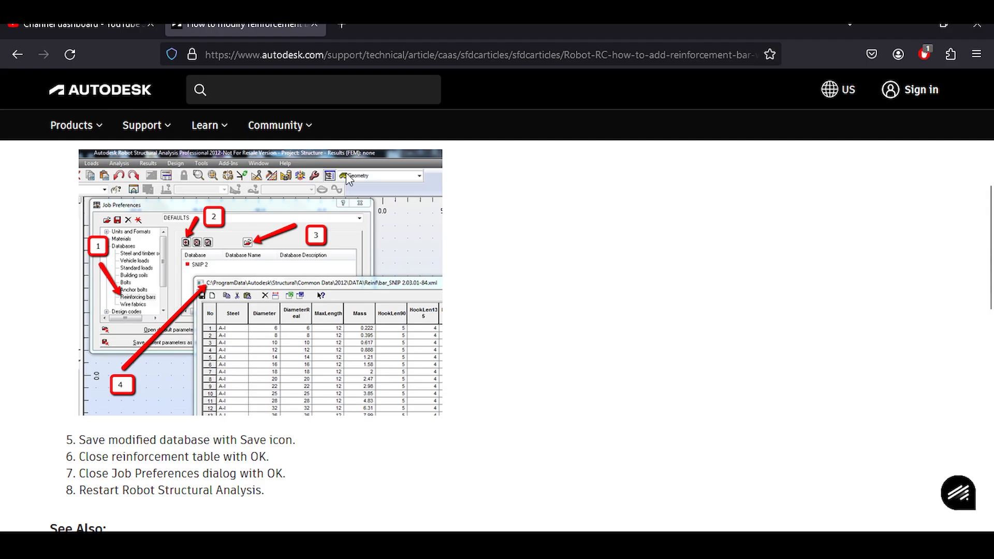
scroll("up", 3)
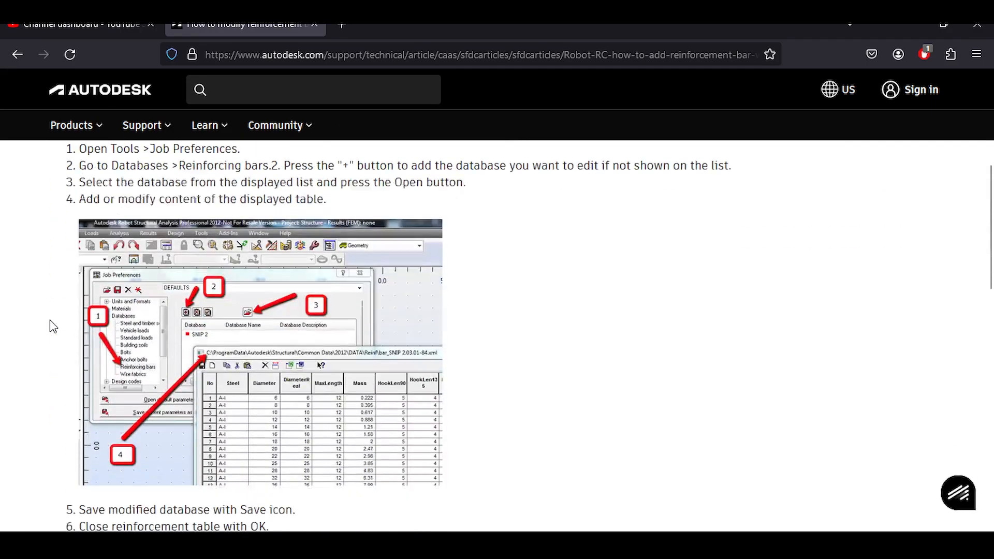
scroll("down", 3)
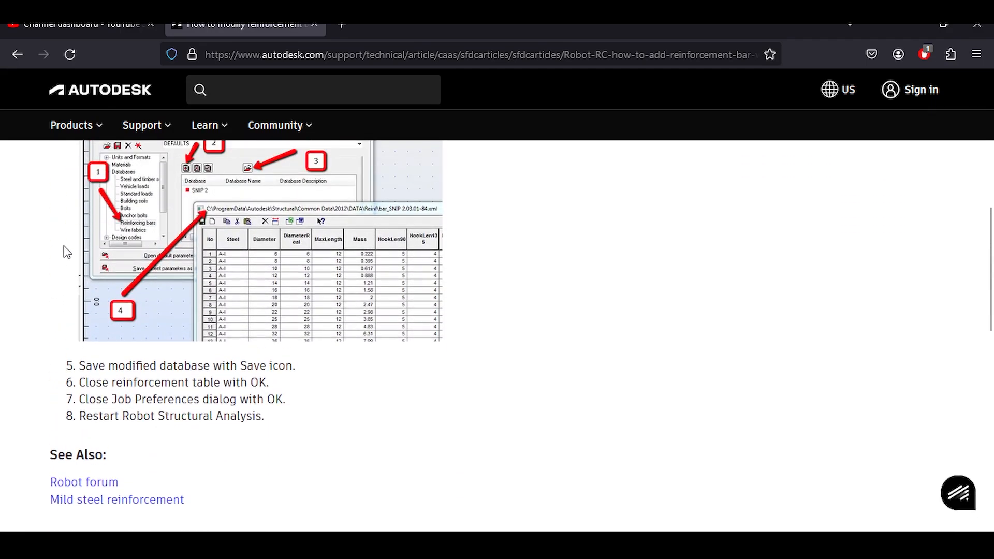
mouse_move(95, 246)
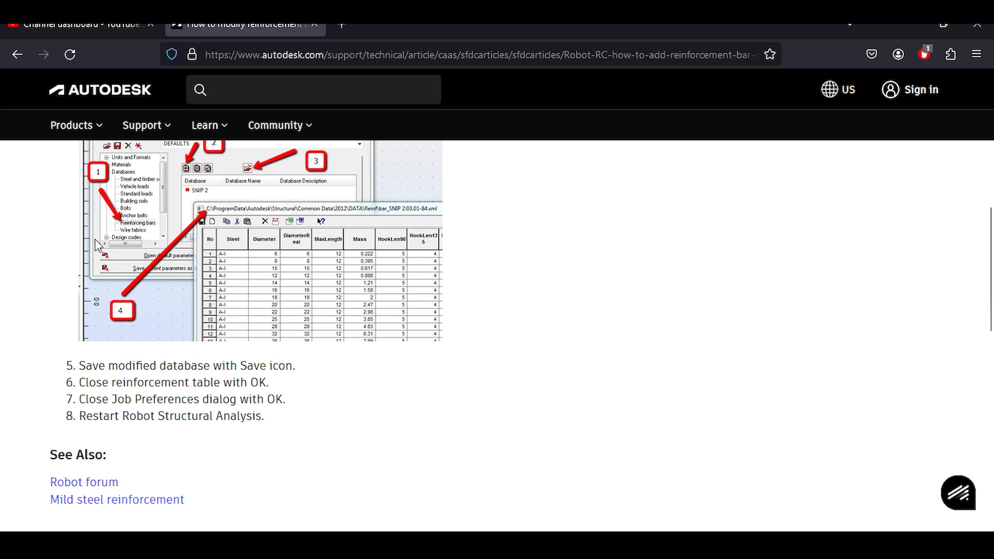
mouse_move(251, 183)
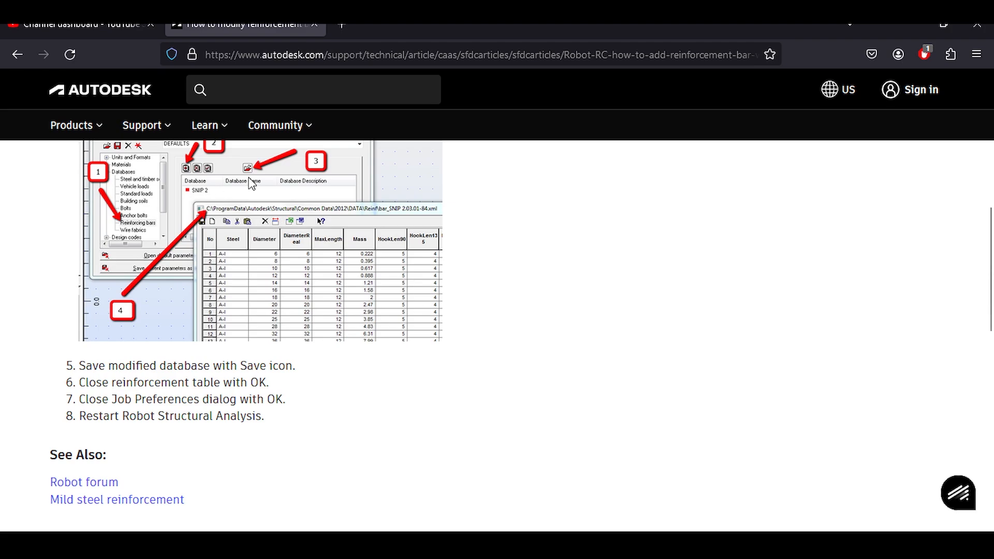
mouse_move(587, 528)
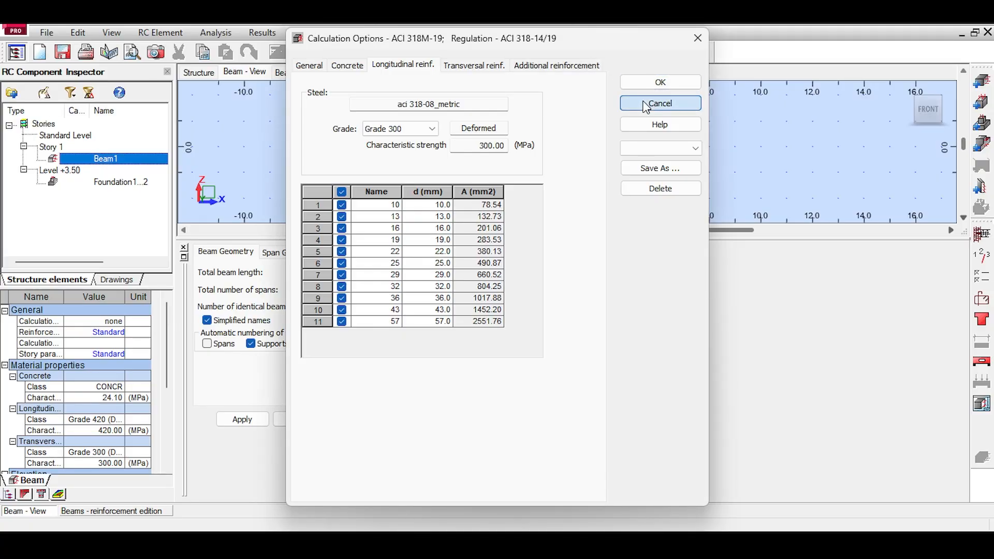
Step: Cancel the Calculation Options dialog, discarding any changes
left_click(659, 104)
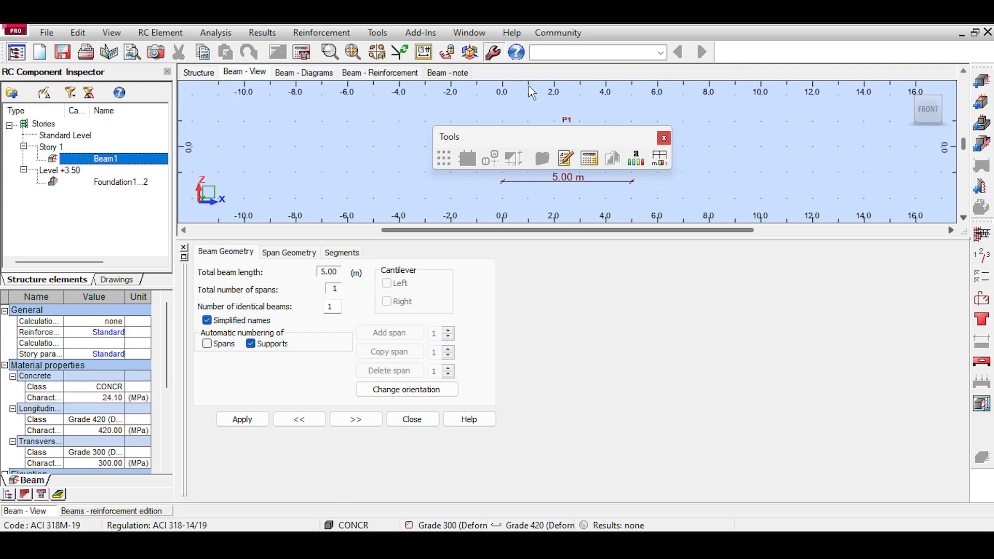
mouse_move(659, 158)
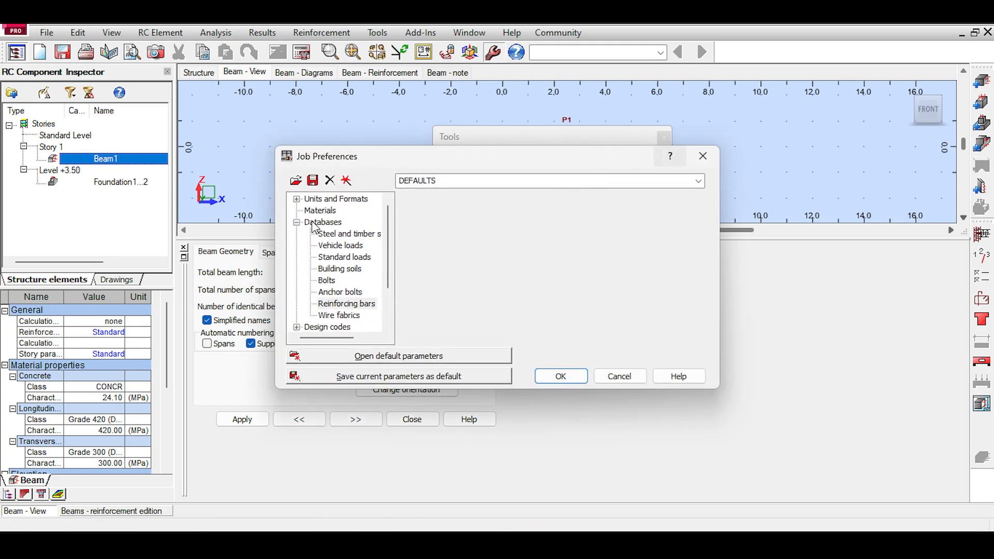
left_click(323, 223)
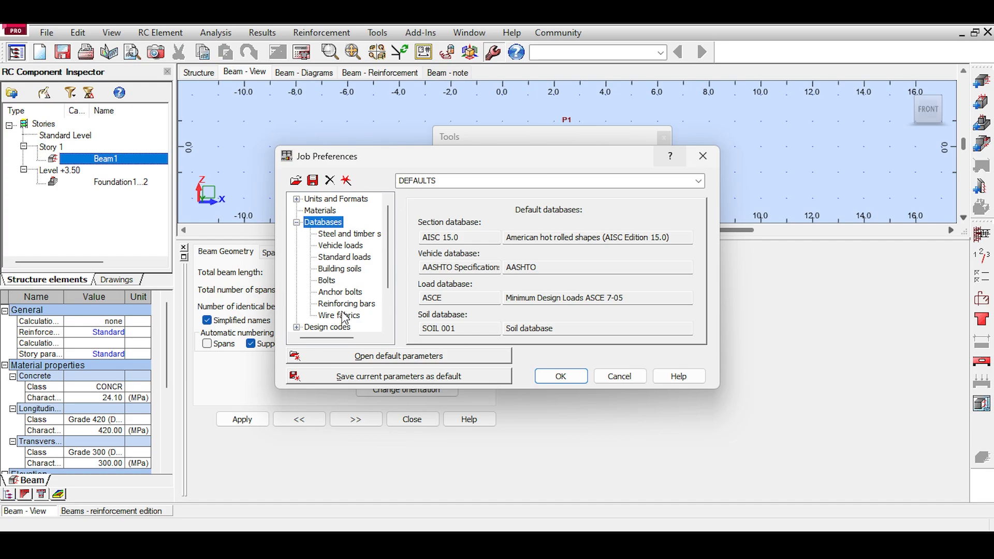
left_click(347, 304)
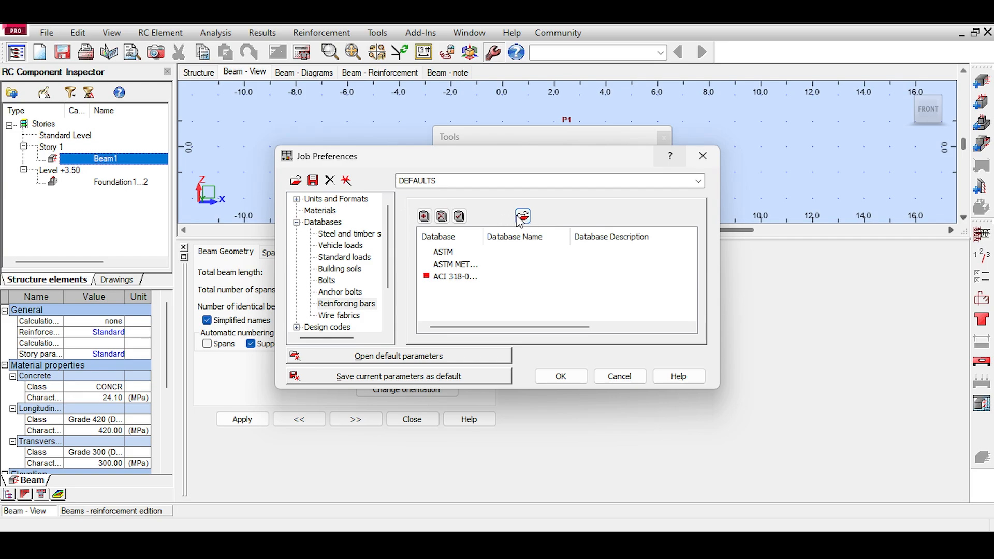
mouse_move(674, 197)
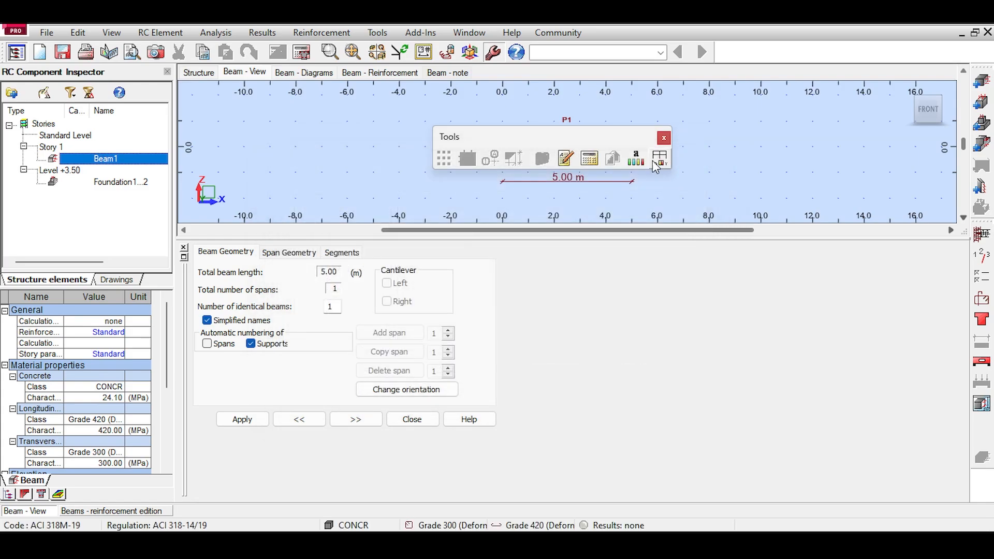
Step: Close the palette so beam P1 shows as 5.00 m between supports V1 and V2
left_click(664, 138)
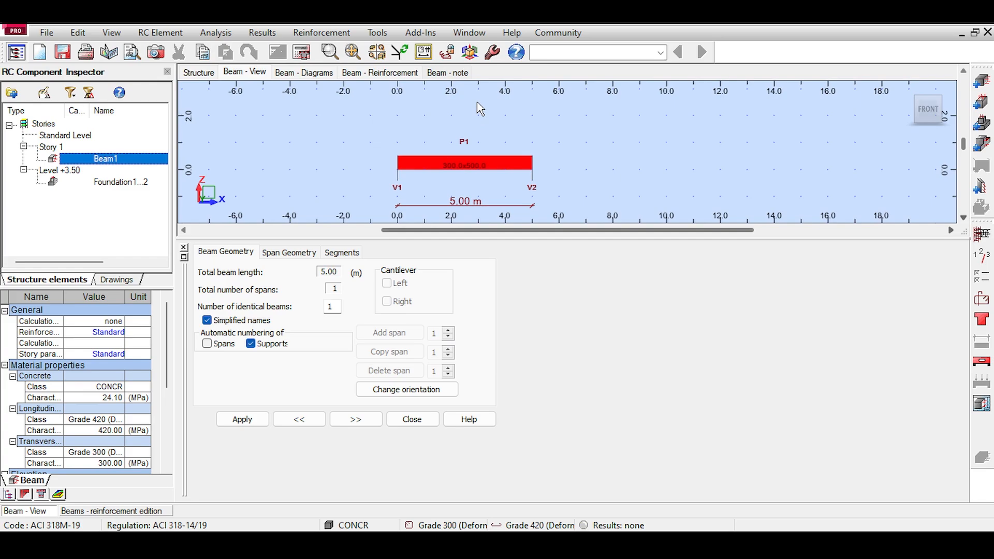
mouse_move(475, 102)
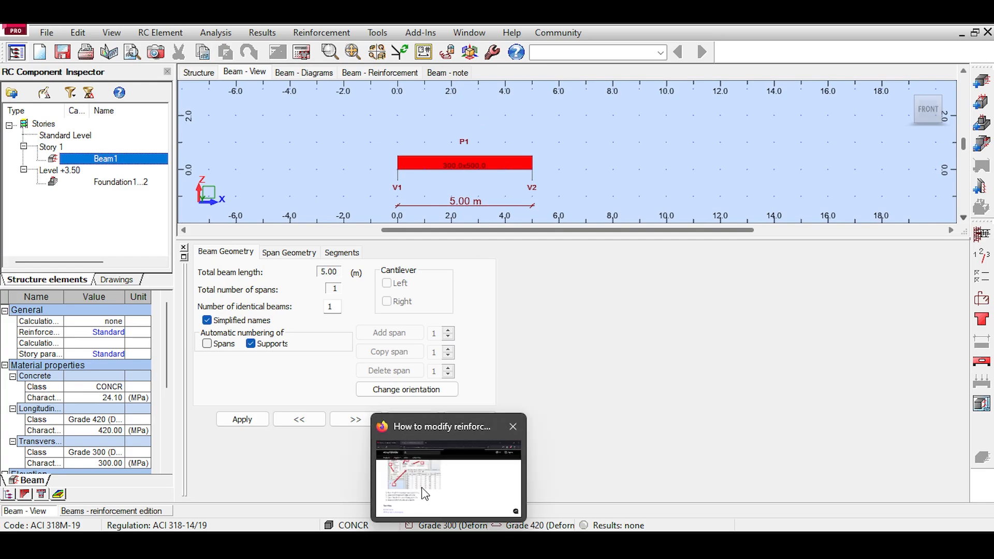
left_click(513, 426)
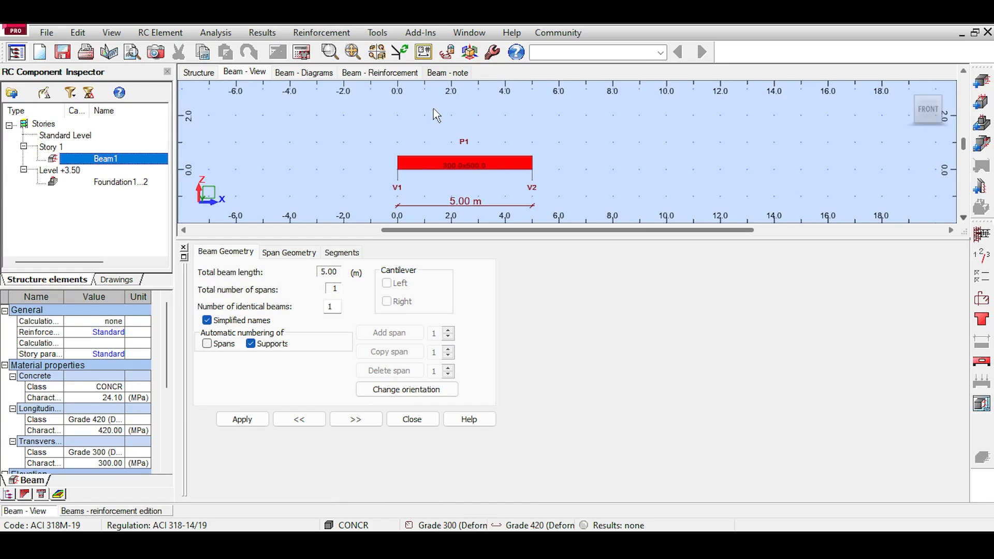
mouse_move(398, 103)
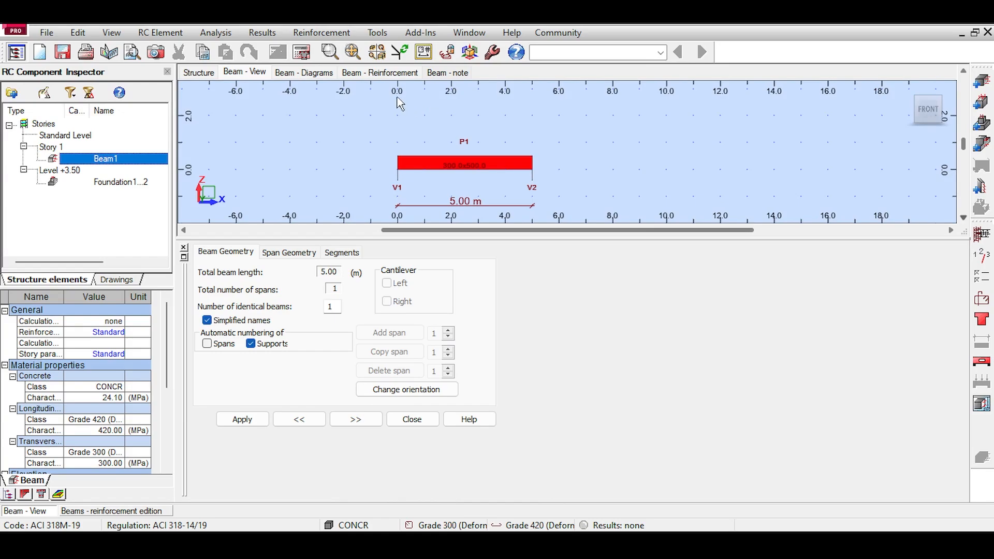
mouse_move(553, 211)
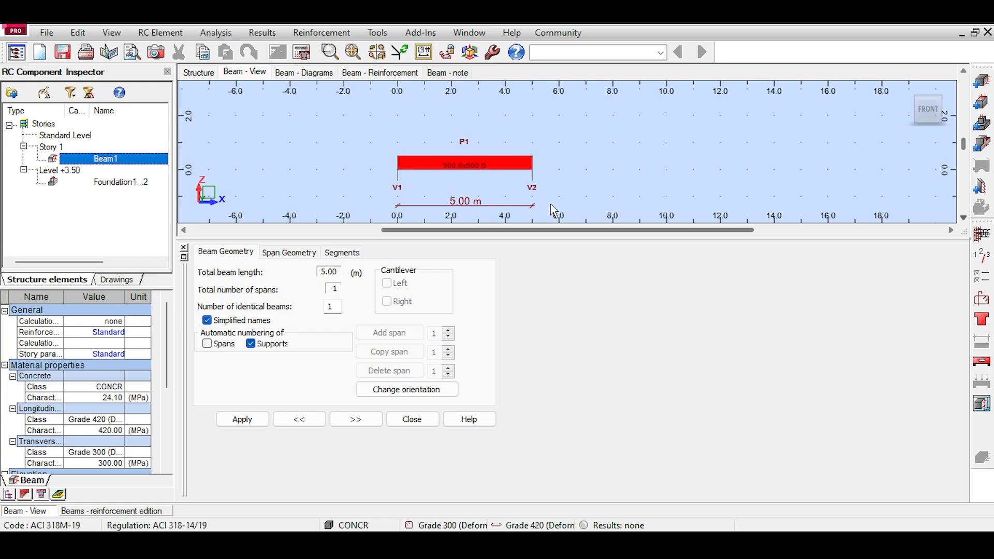
mouse_move(386, 150)
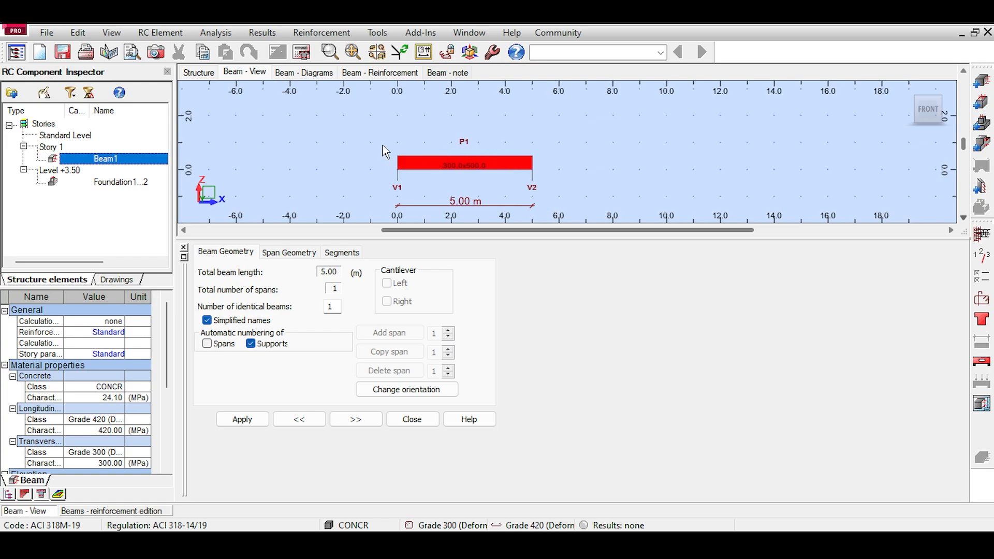
mouse_move(579, 161)
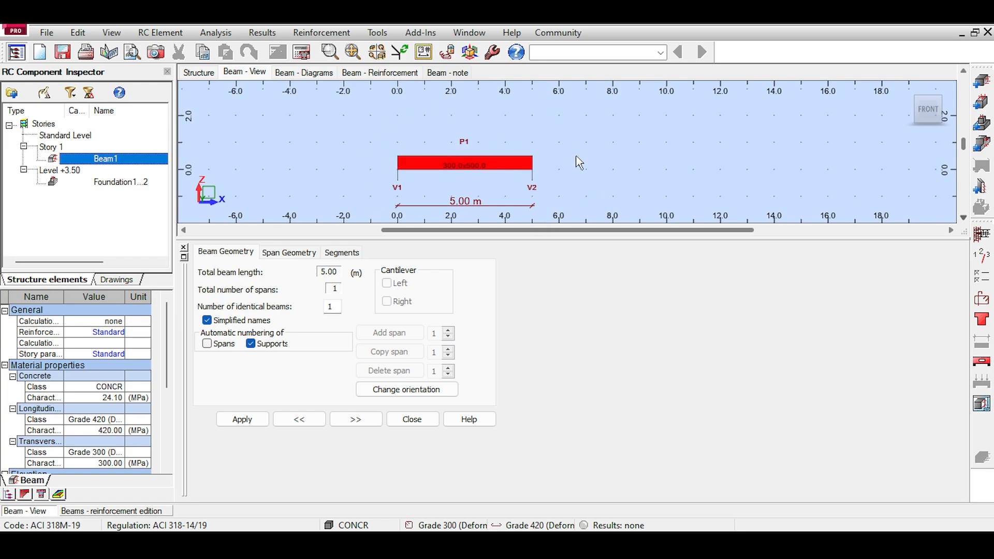
mouse_move(421, 192)
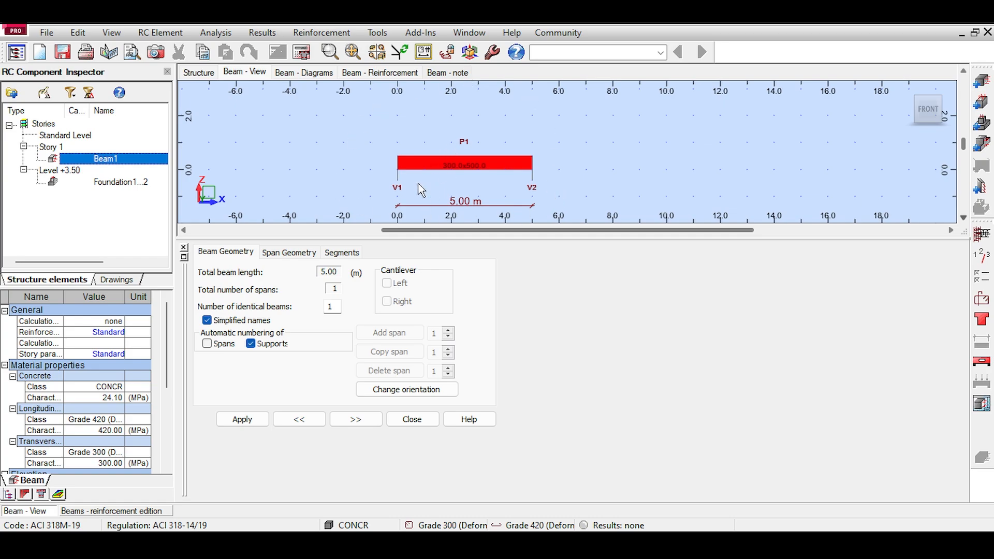
mouse_move(404, 122)
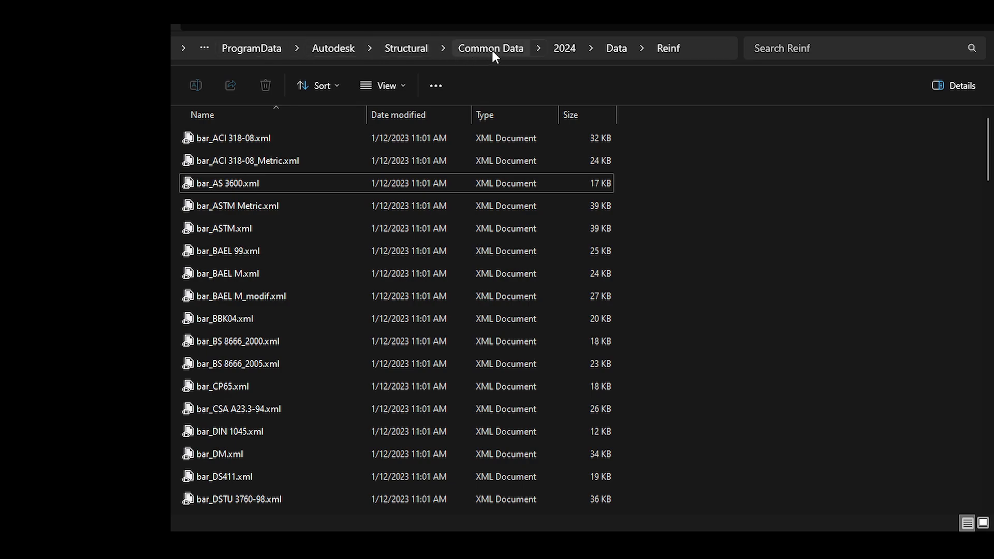
mouse_move(564, 48)
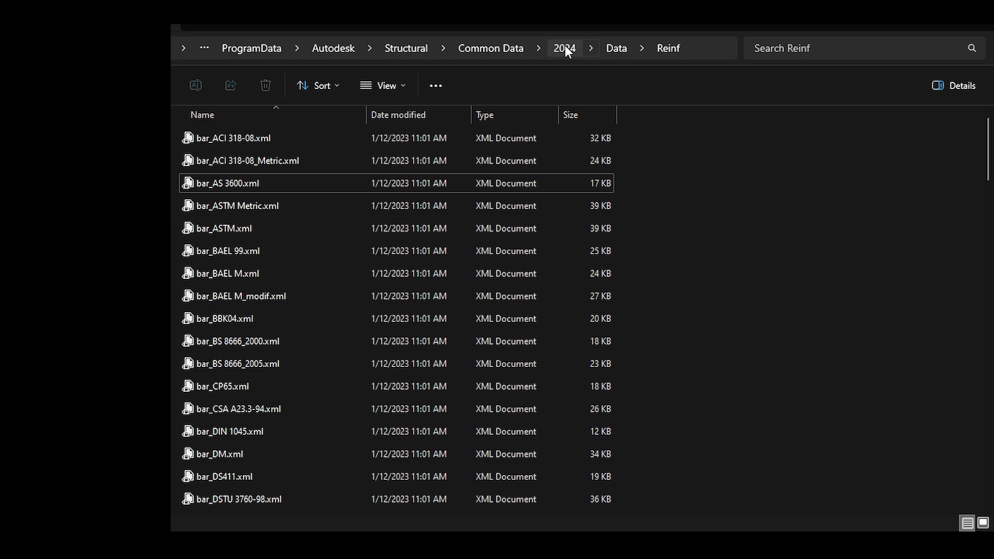
mouse_move(616, 48)
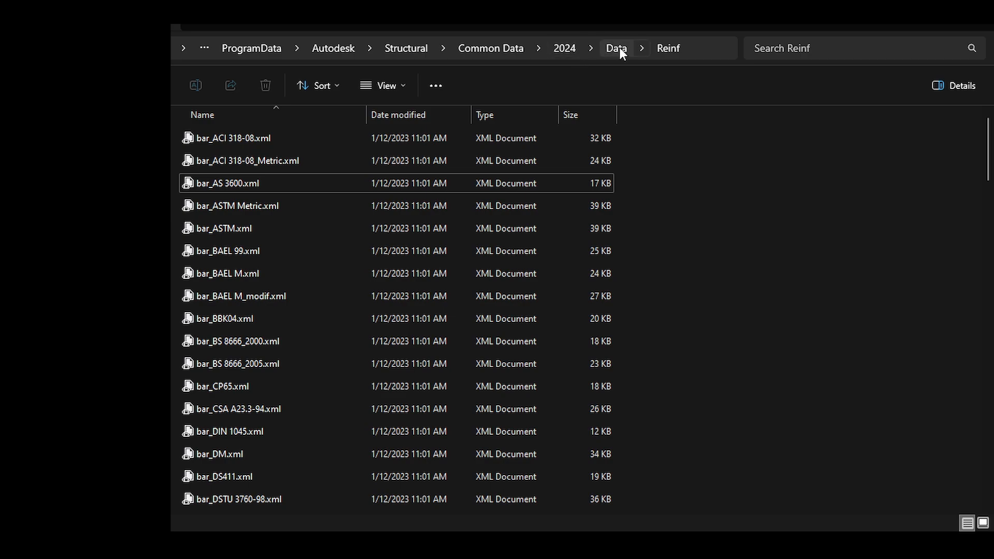
mouse_move(406, 48)
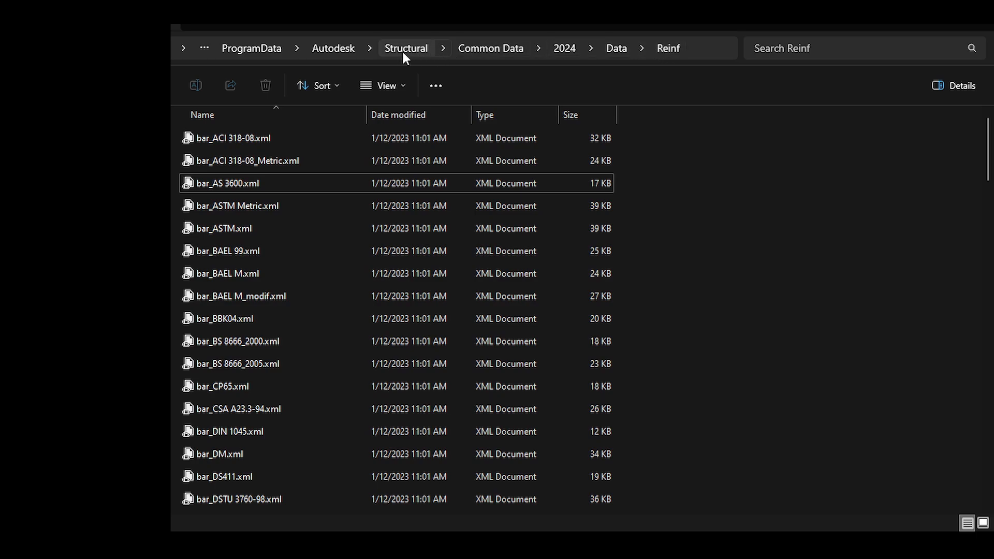
mouse_move(655, 53)
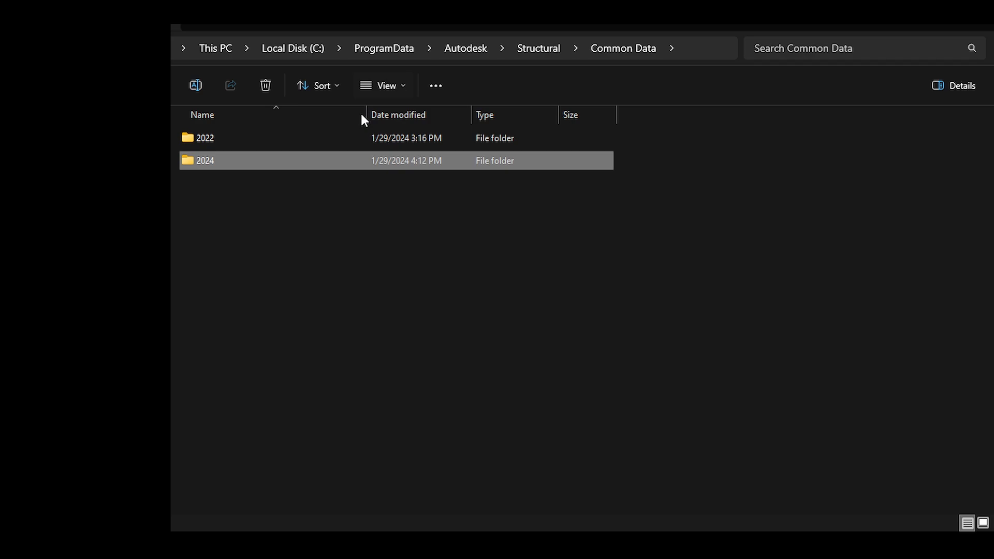
mouse_move(213, 169)
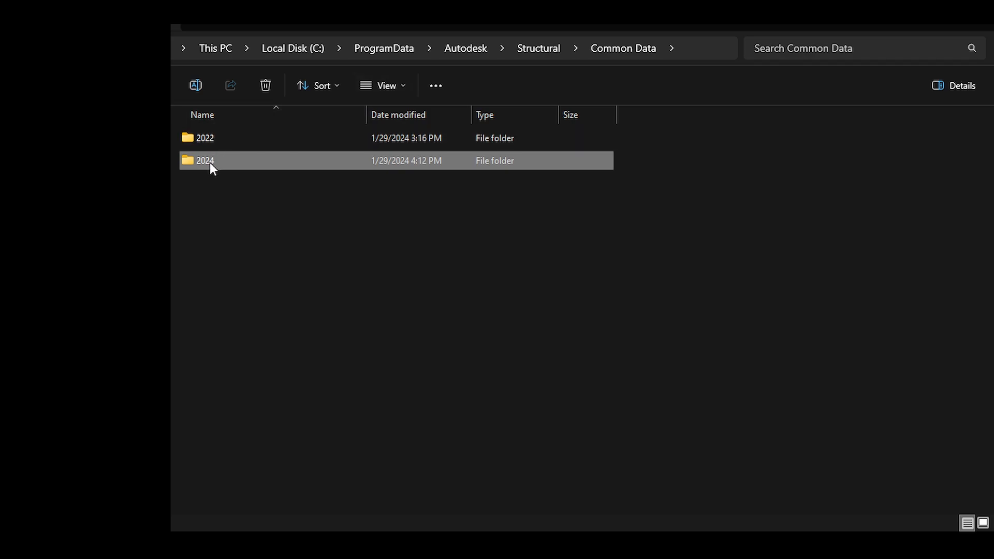
Step: Go into the 2024 Data Reinf folder and select bar_ACI 318-08_Metric.xml
double_click(205, 161)
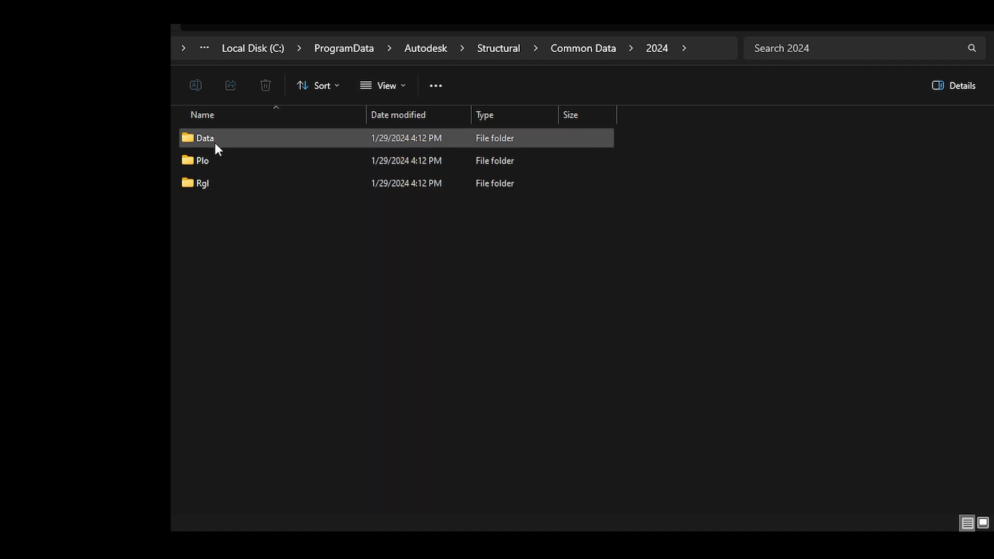
double_click(204, 138)
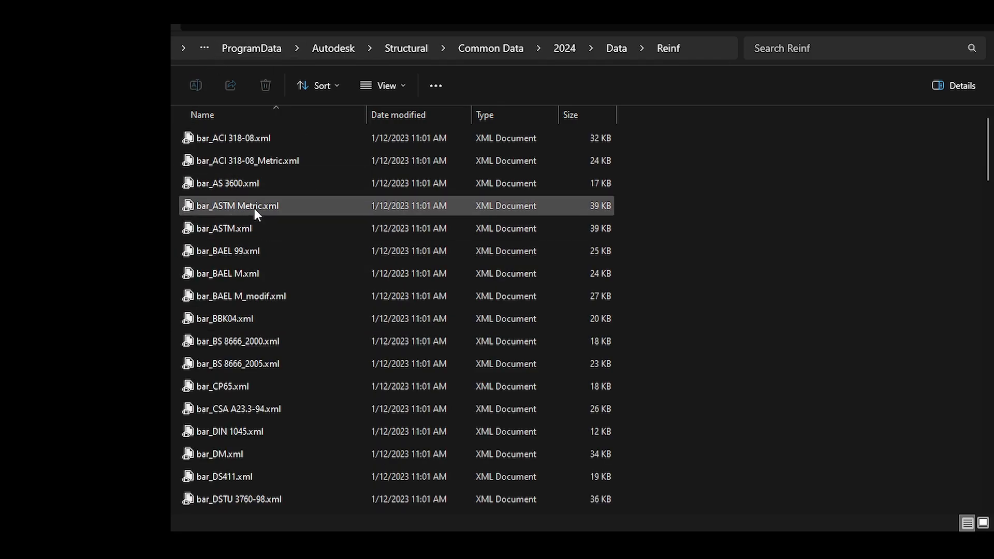
left_click(246, 160)
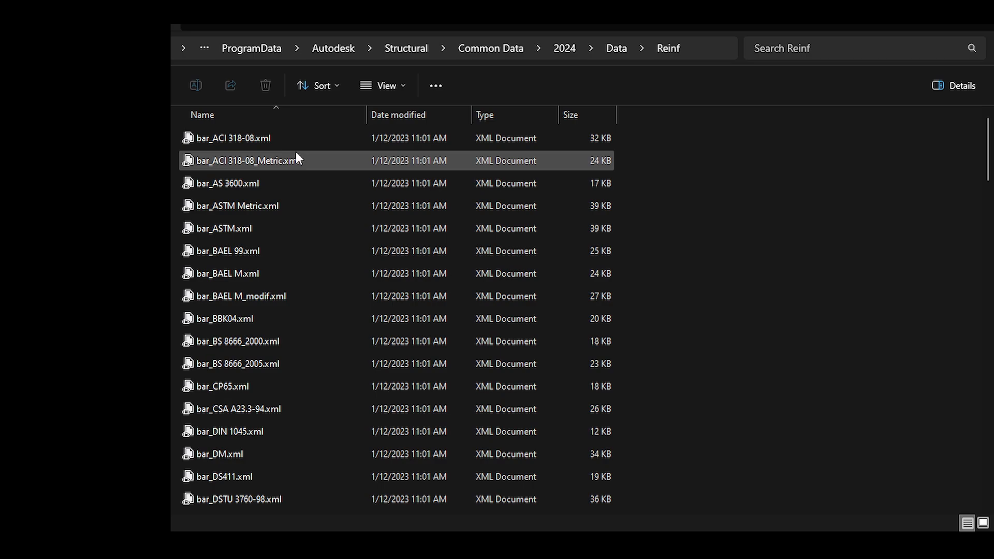
mouse_move(296, 162)
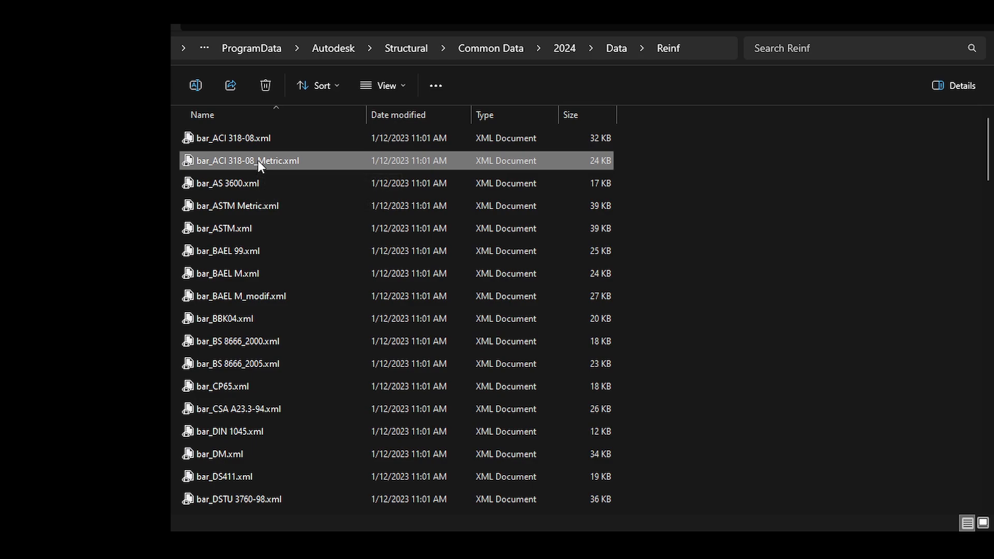
mouse_move(655, 161)
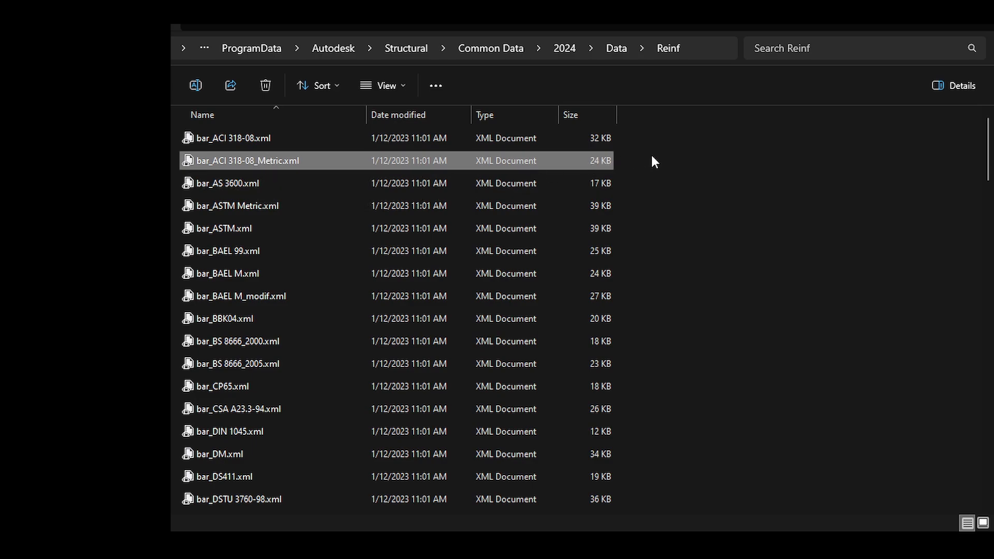
mouse_move(608, 525)
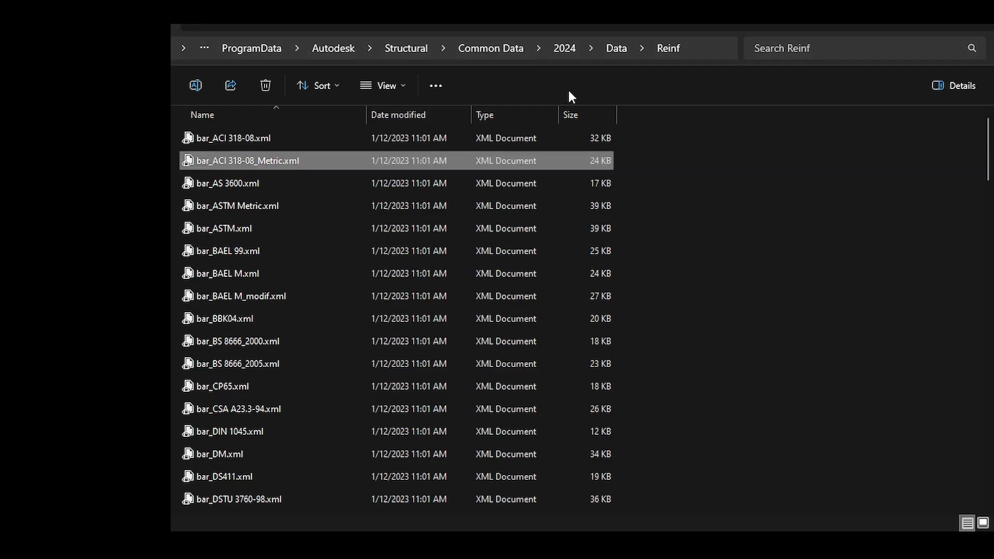
mouse_move(424, 156)
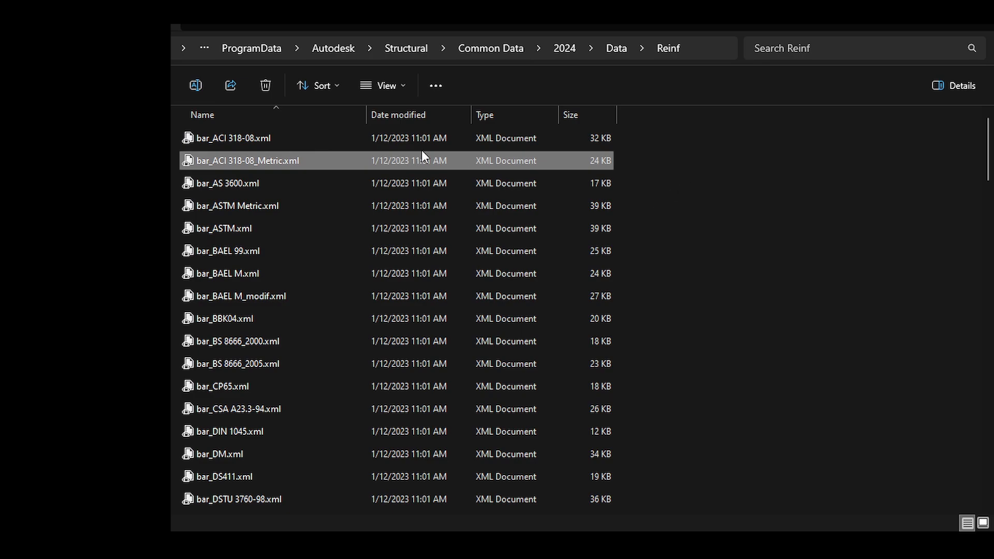
Step: Duplicate the ACI 318-08 Metric bar file as bar_CEE.xml and select it
scroll("down", 3)
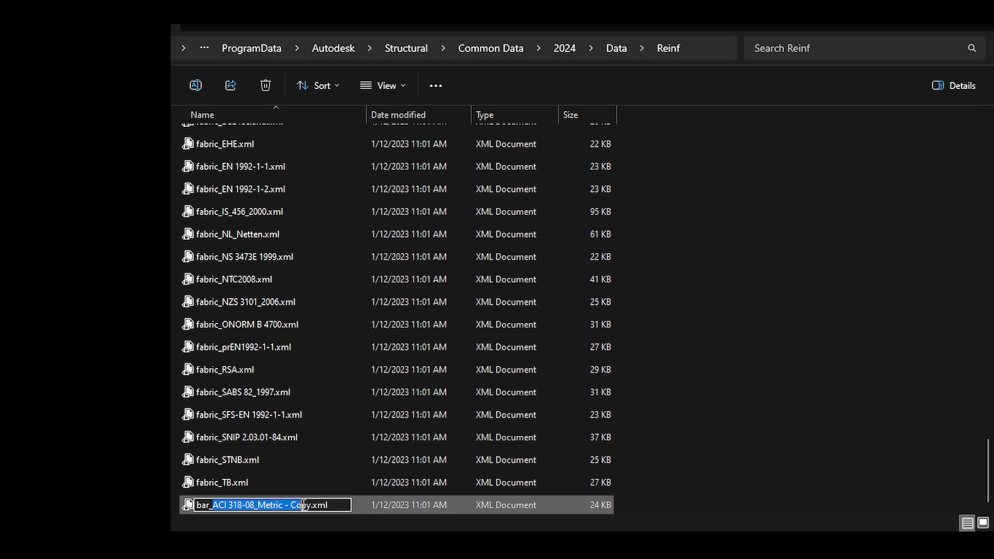
mouse_move(353, 479)
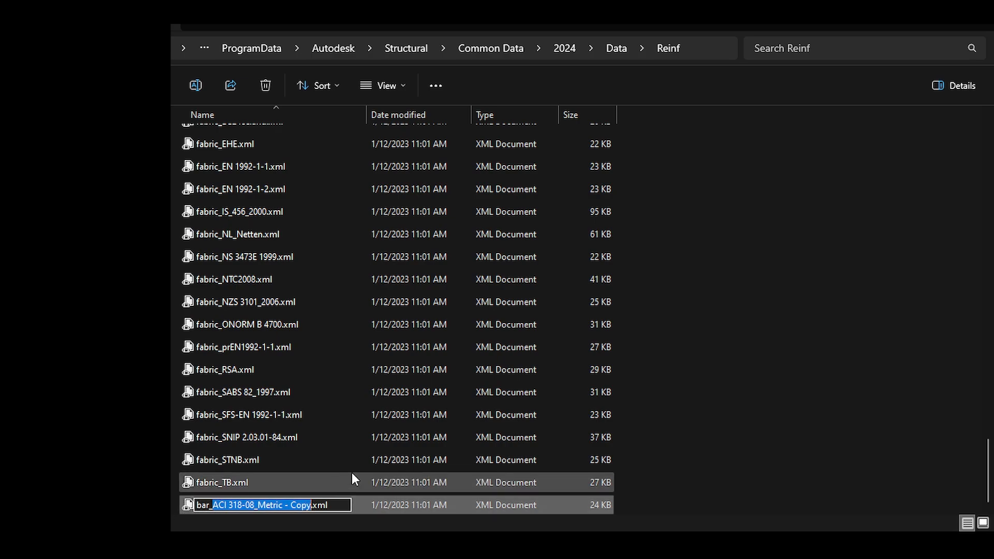
type("bar_CEE.xml")
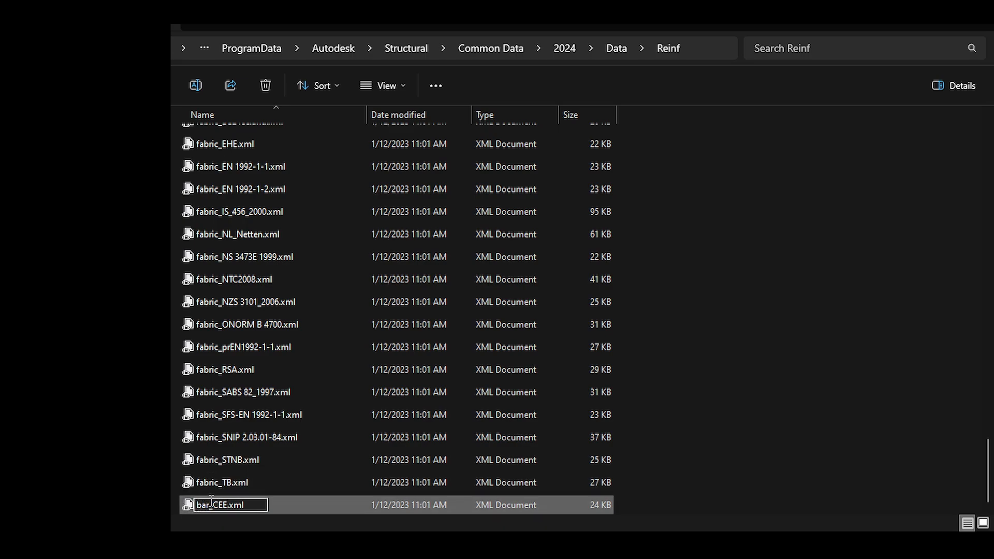
mouse_move(252, 485)
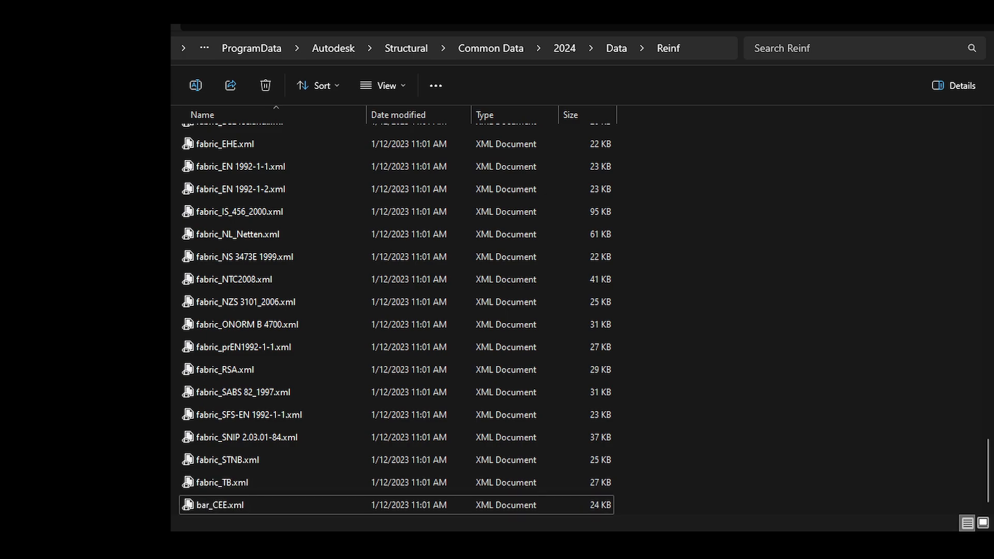
mouse_move(217, 505)
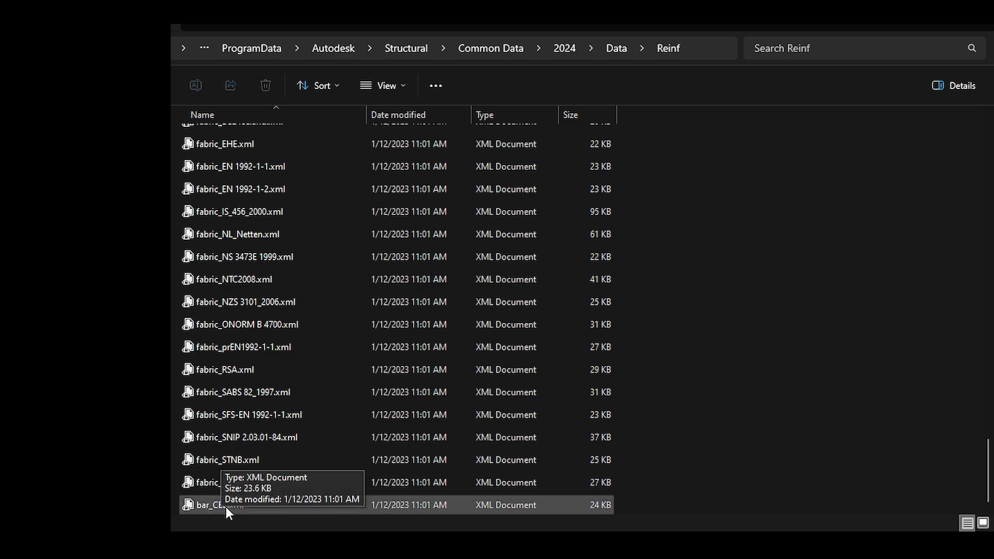
left_click(222, 482)
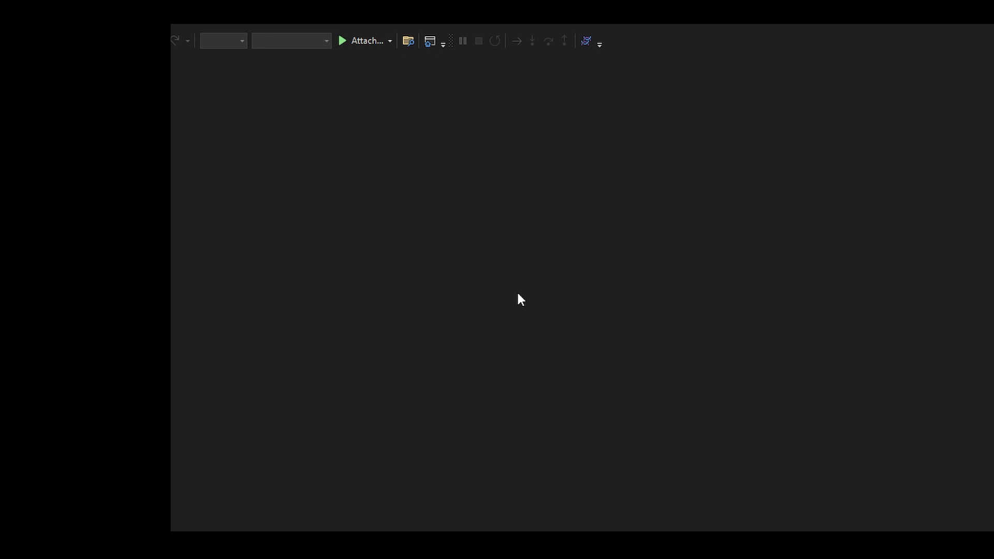
mouse_move(355, 262)
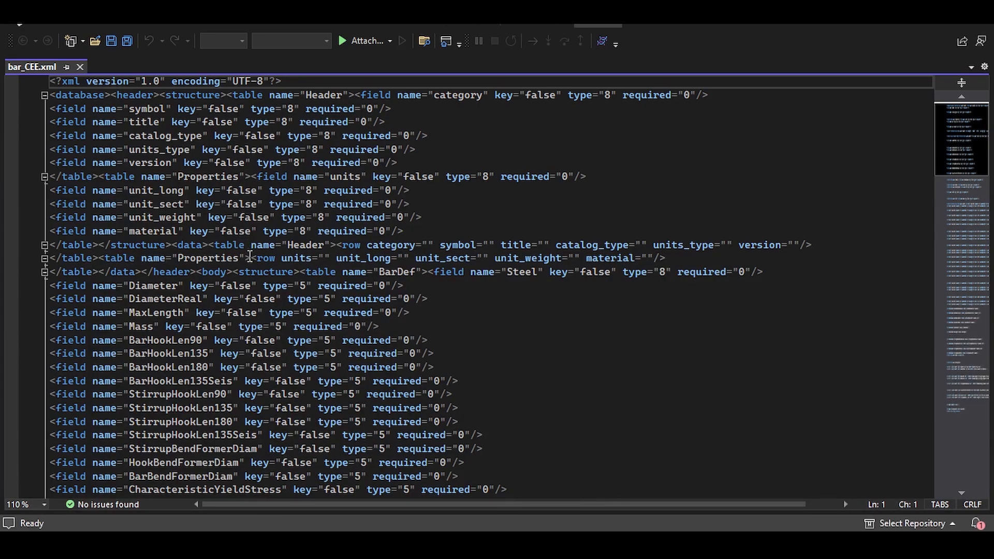
Step: Scroll through bar_CEE.xml in Visual Studio down to the Grade 550 bar rows
scroll("down", 3)
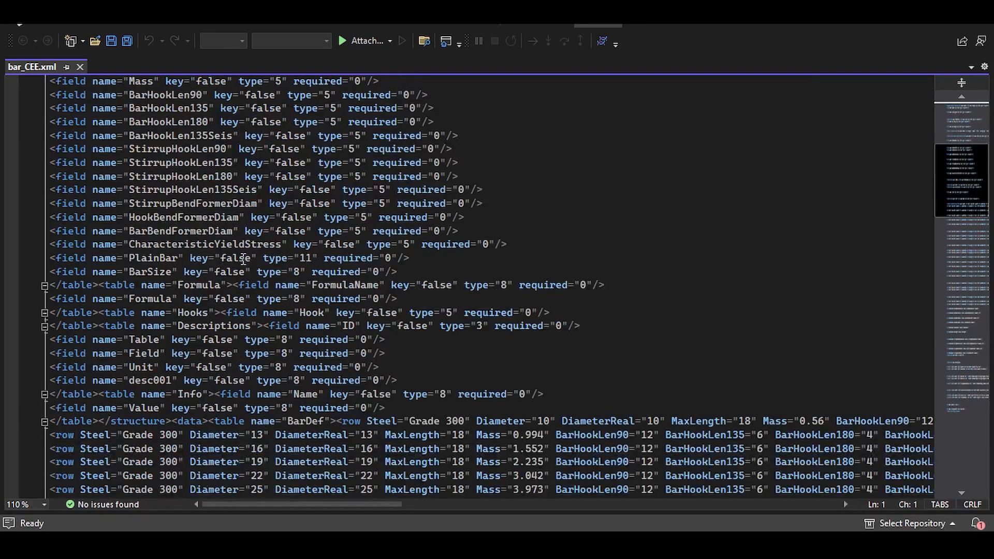
scroll("down", 3)
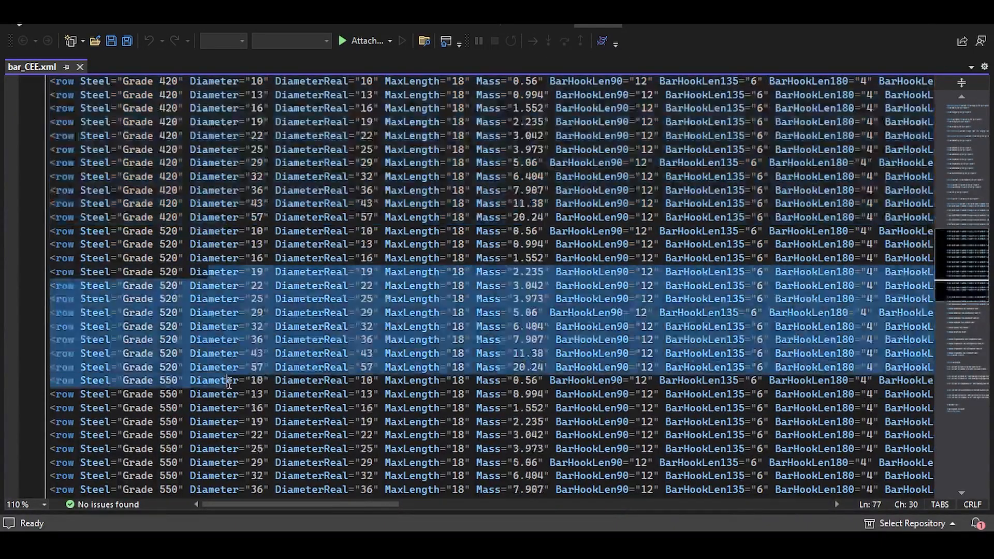
scroll("down", 3)
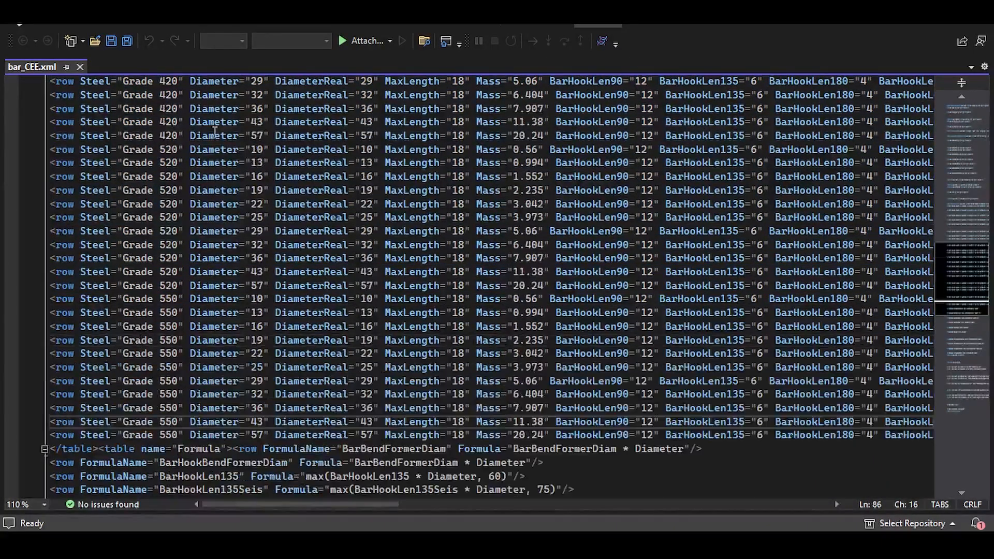
left_click(707, 176)
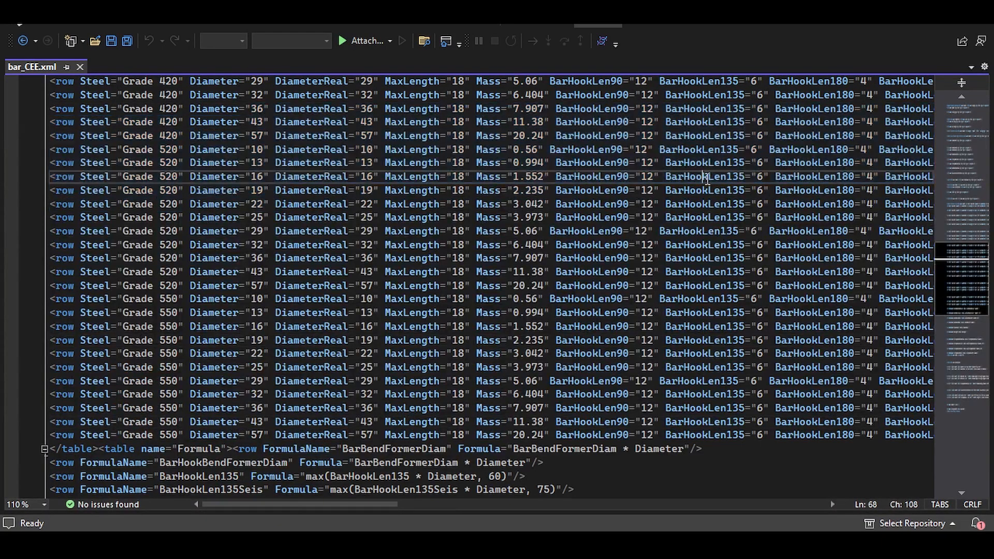
Step: Duplicate the last Grade 550, 57 mm bar row at the table's end
scroll("down", 3)
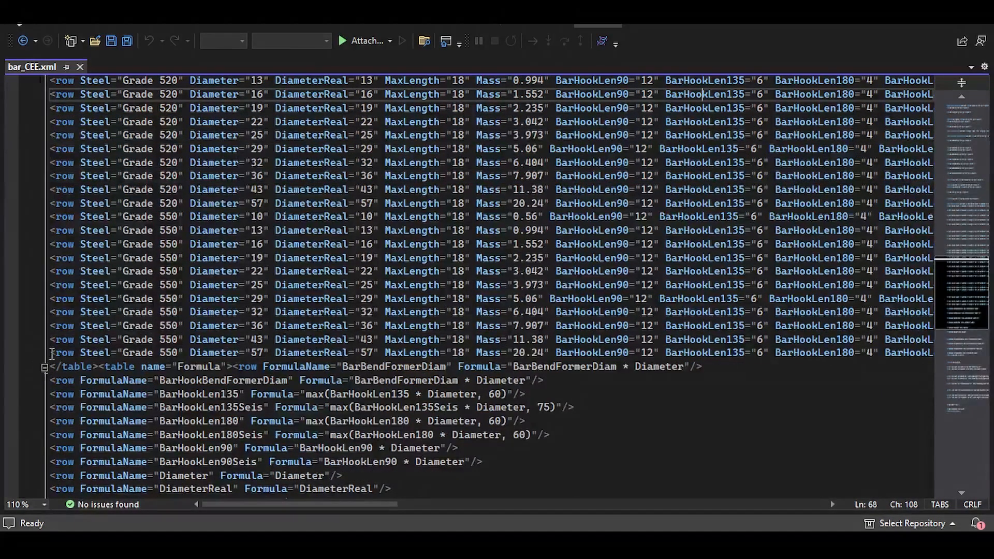
left_click(53, 353)
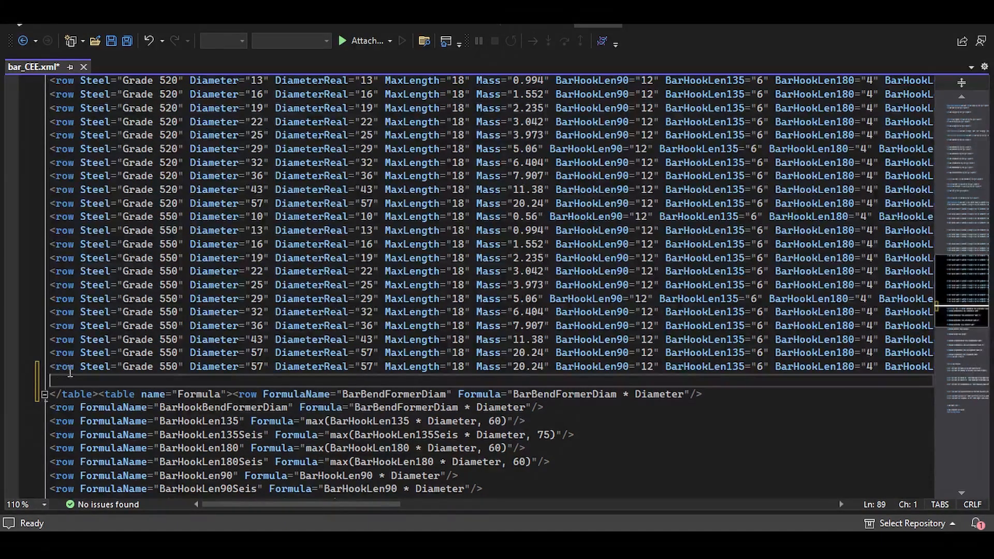
left_click(238, 366)
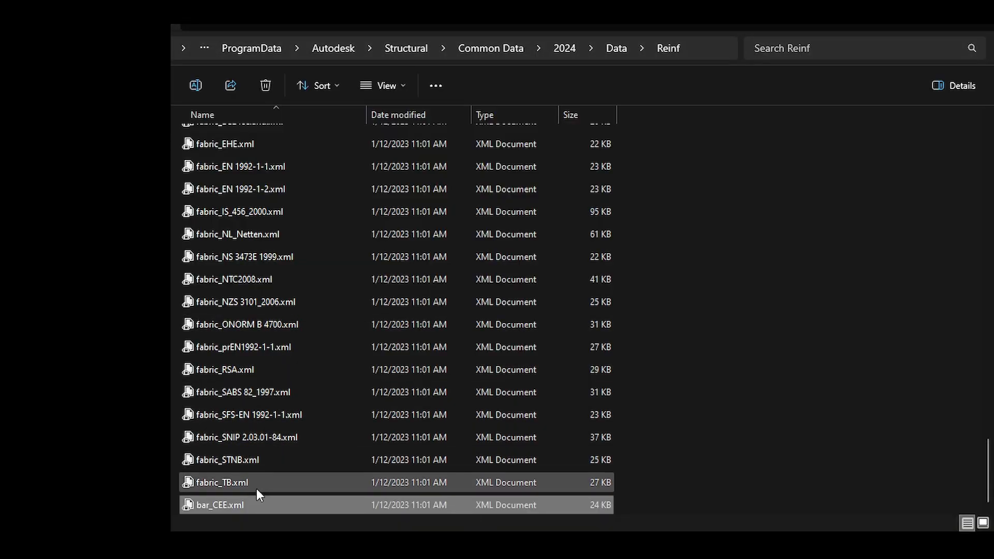
double_click(218, 505)
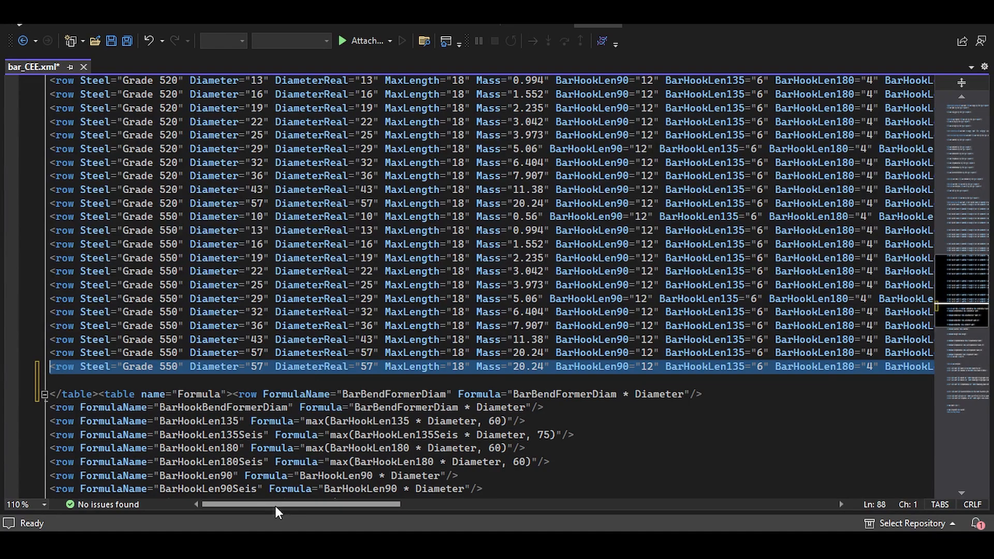
Step: Set the new row to Grade CEE, Diameter and DiameterReal 18.3, and mass 2.1
left_click(74, 367)
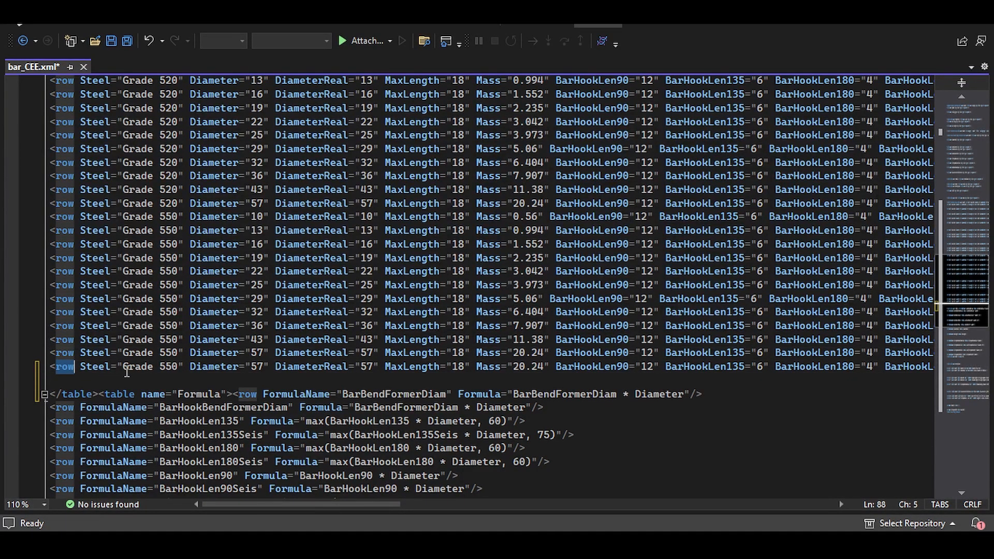
double_click(164, 367)
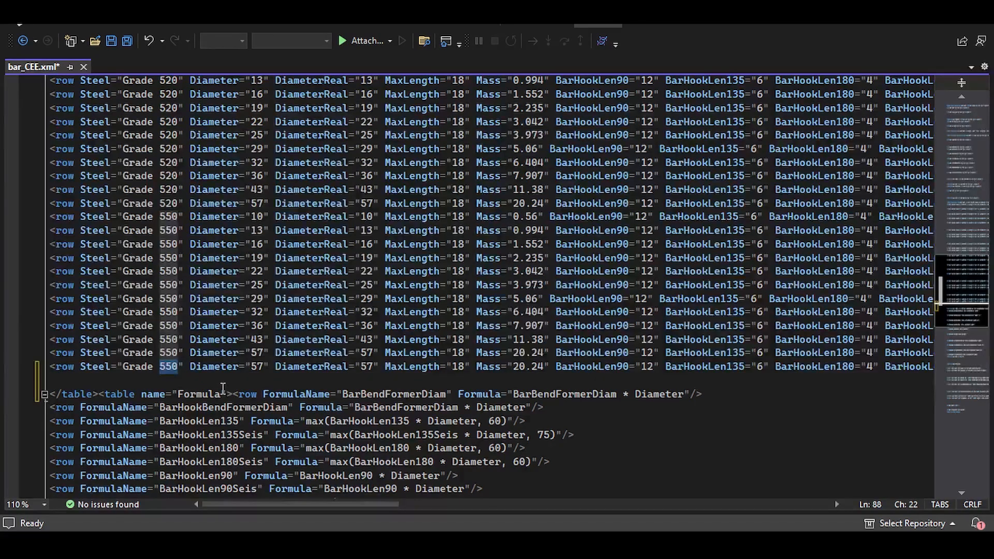
type("CEE")
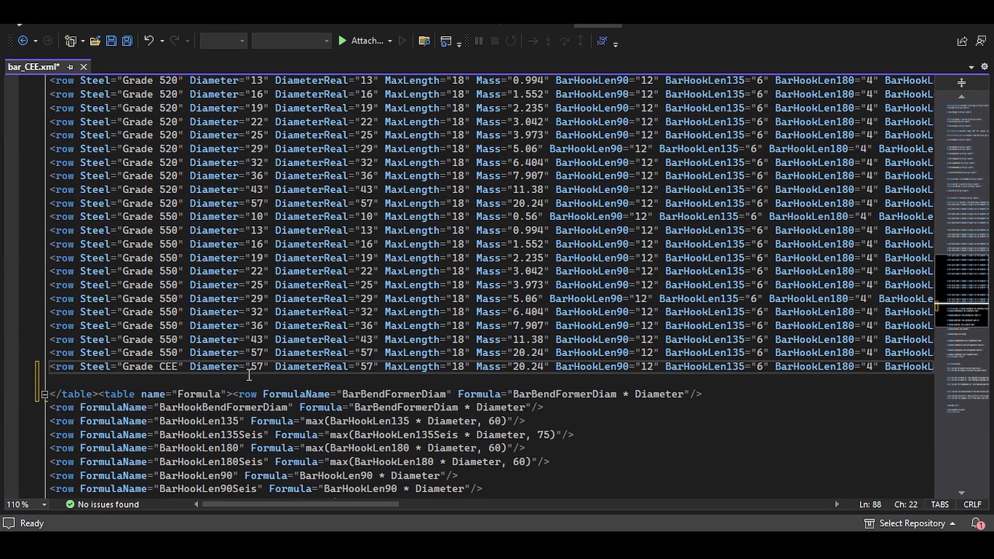
double_click(254, 367)
type("18.3")
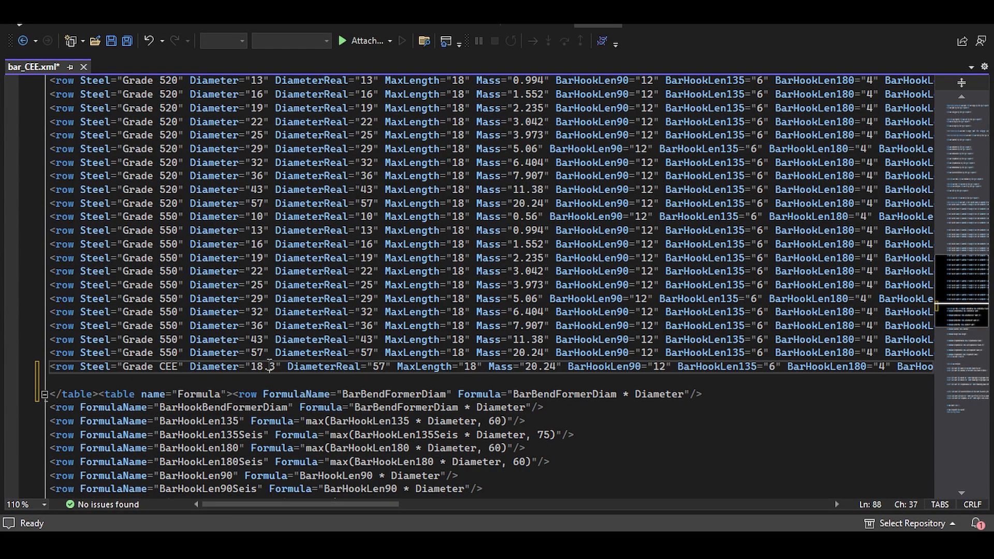
double_click(257, 367)
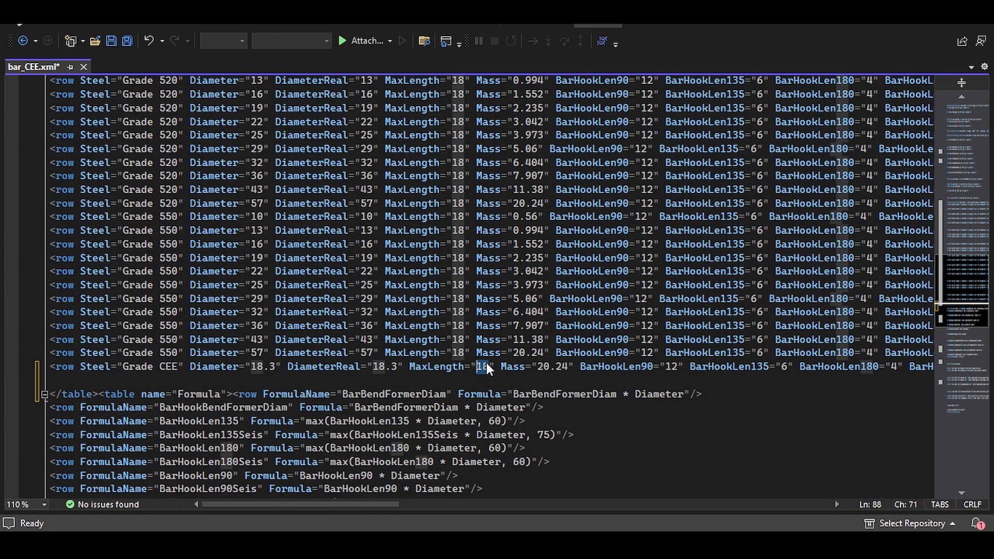
mouse_move(551, 521)
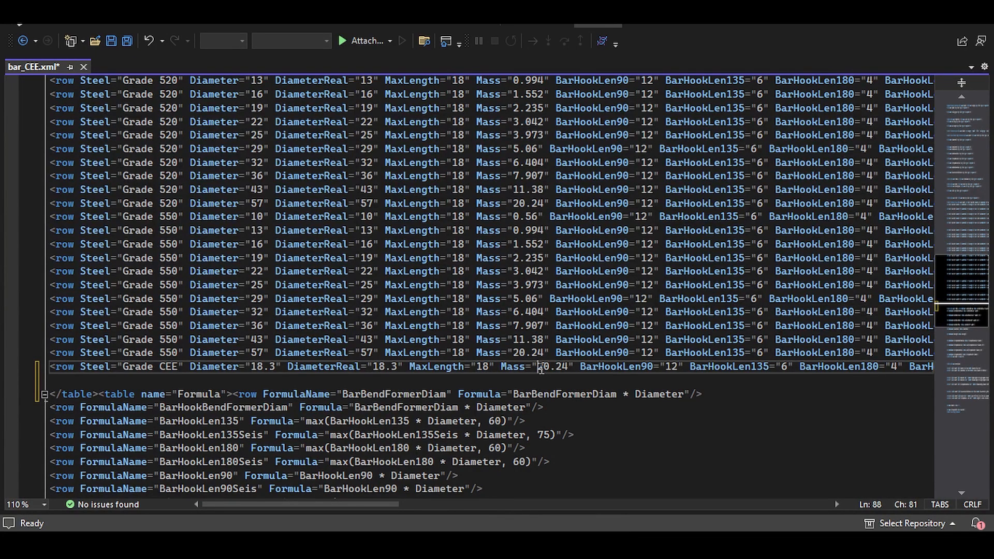
left_click(266, 353)
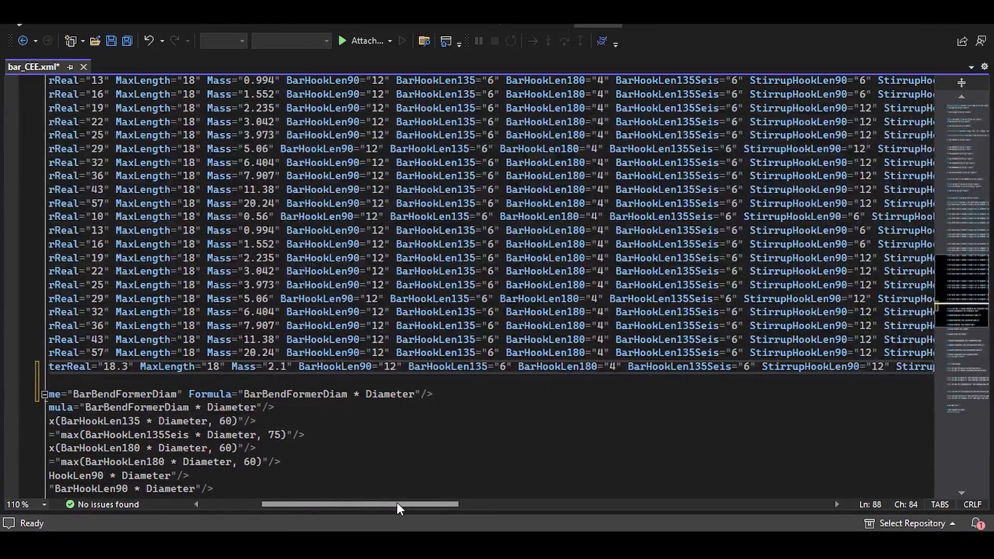
Step: Set the new bar's BarSize to 18.3 and yield stress to 150000000, then save bar_CEE.xml
scroll("left", 3)
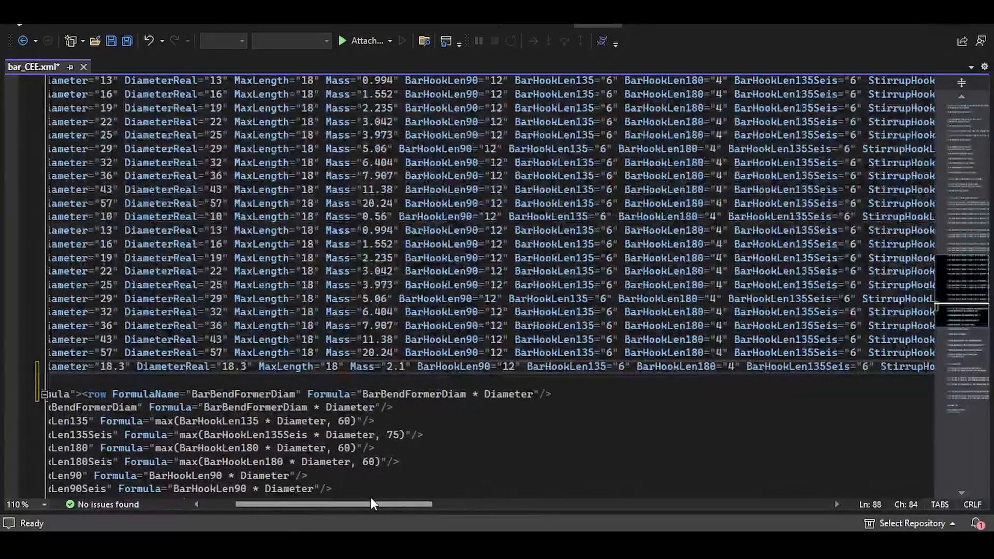
scroll("left", 3)
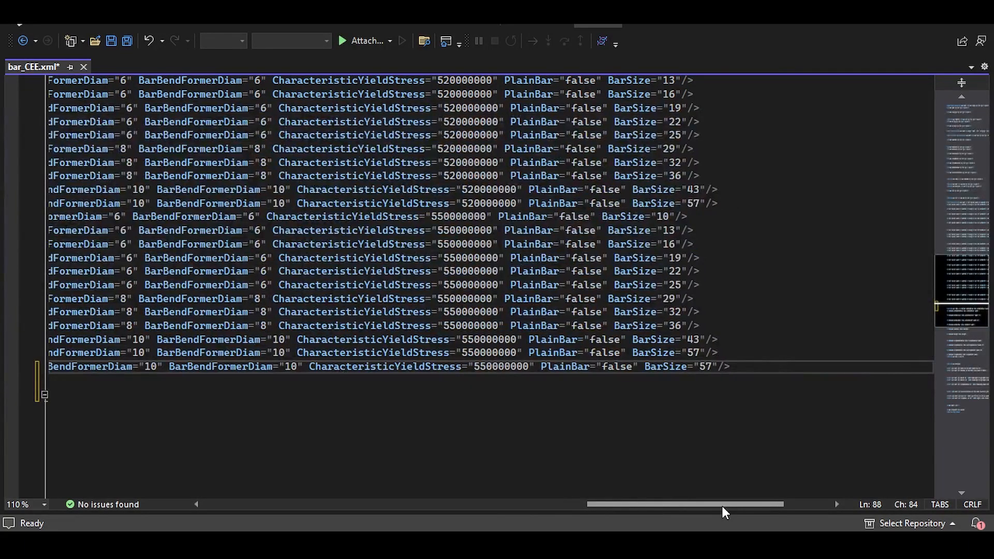
type("18.3")
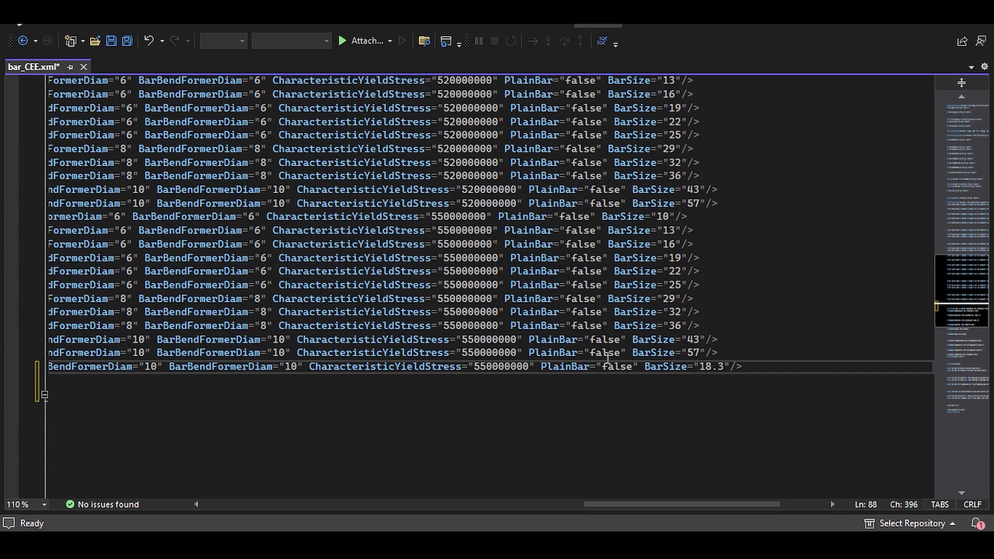
double_click(500, 367)
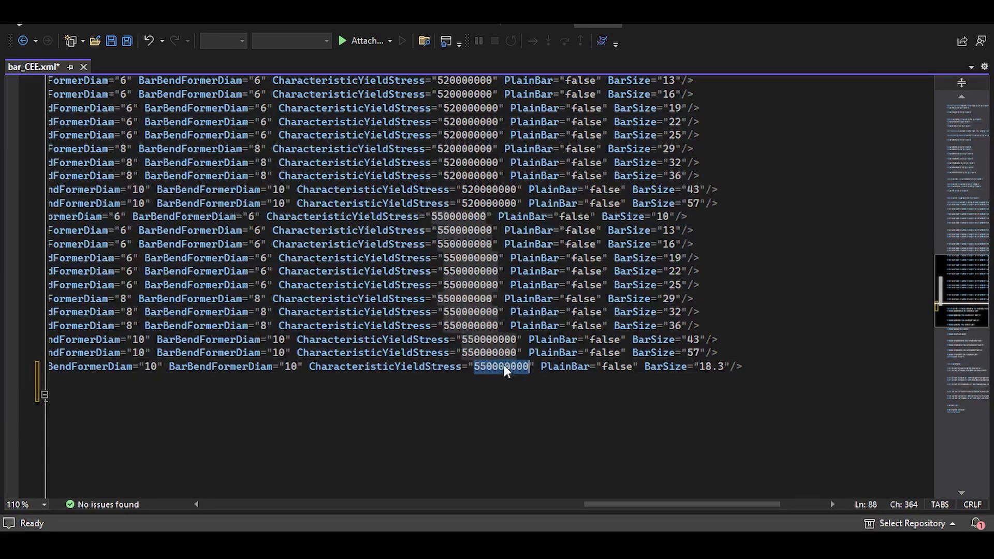
mouse_move(485, 374)
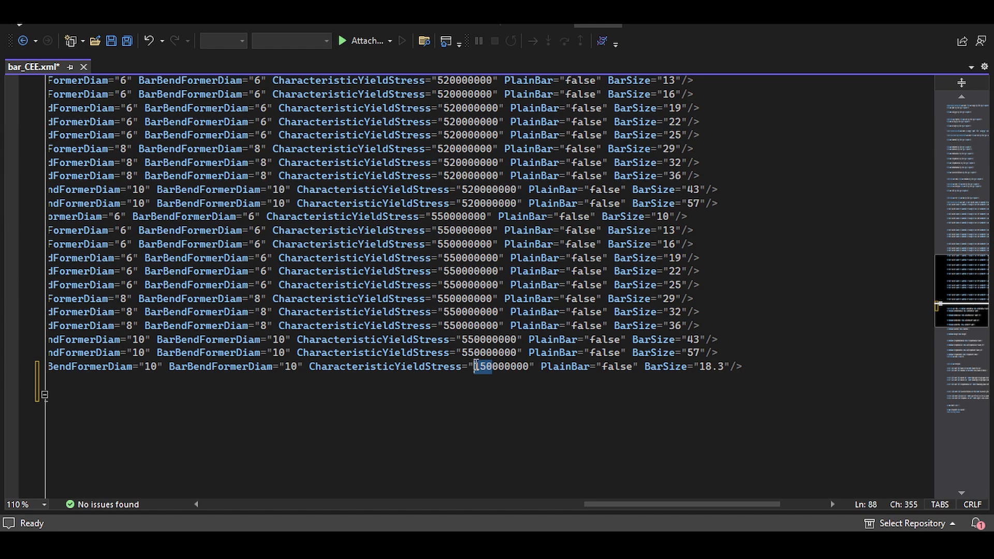
mouse_move(496, 366)
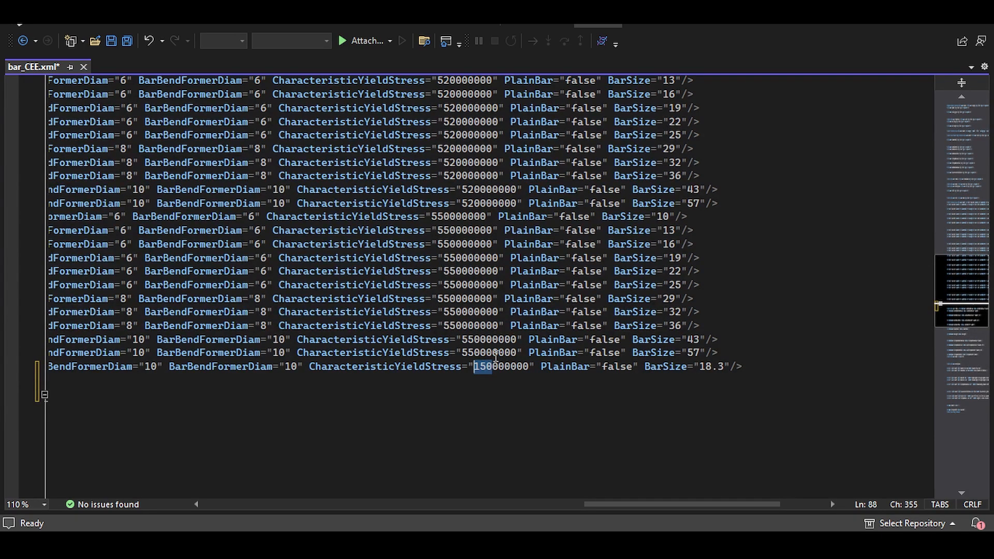
mouse_move(569, 433)
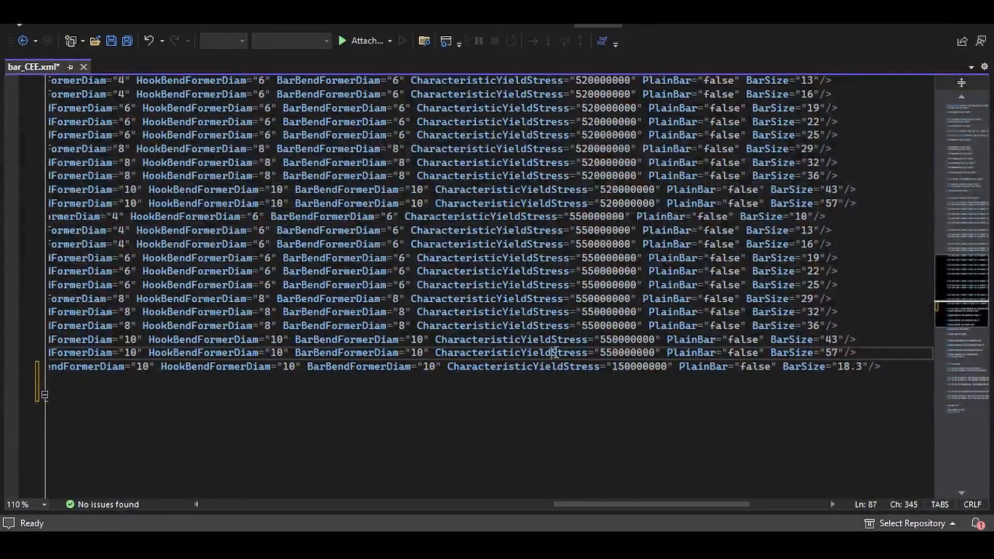
key("ctrl+s")
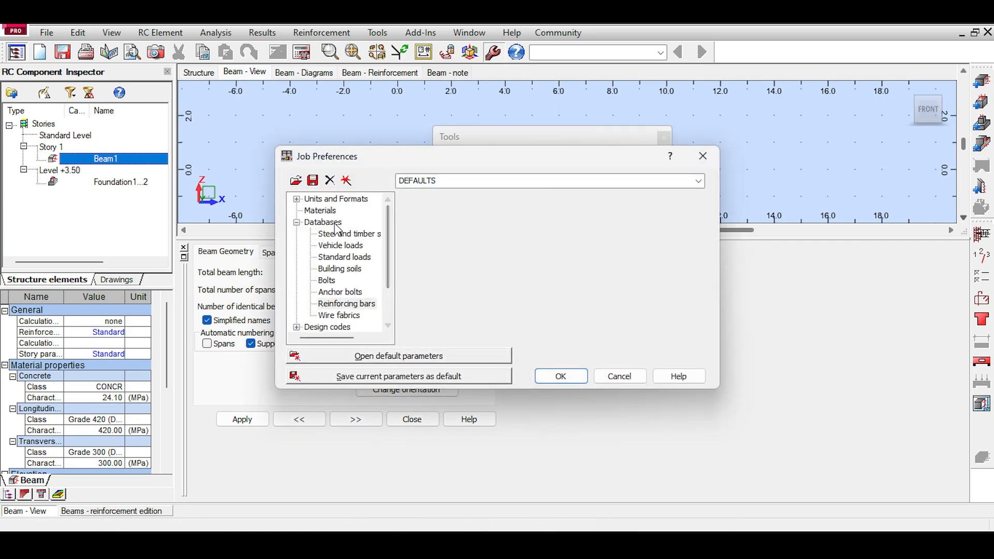
Step: Add the CEE database to the job's reinforcing bar databases and confirm Job Preferences
left_click(347, 303)
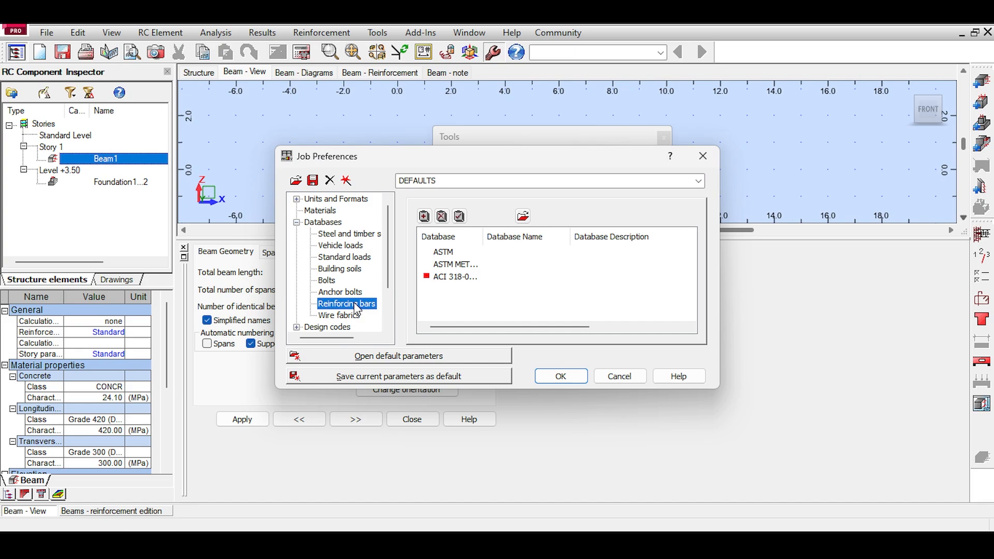
left_click(424, 217)
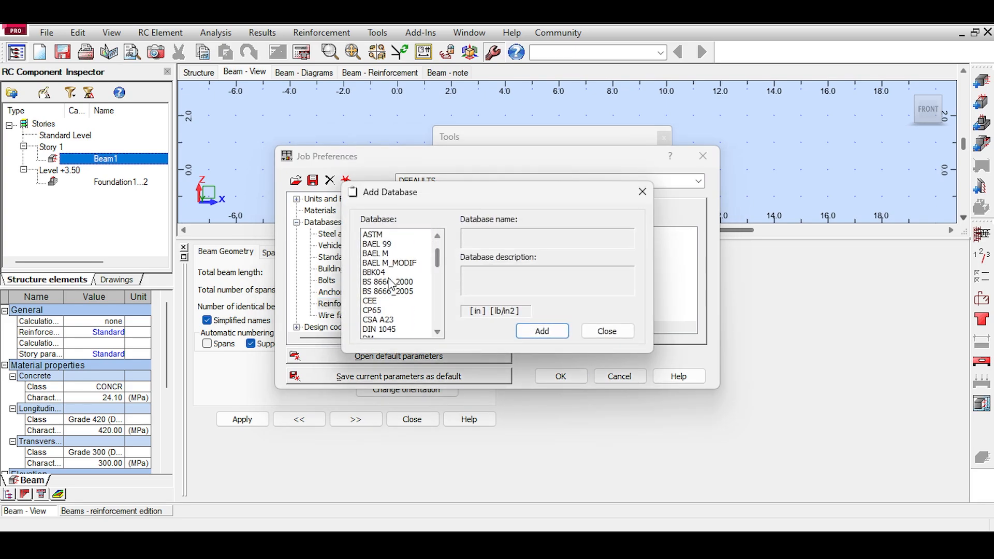
left_click(369, 300)
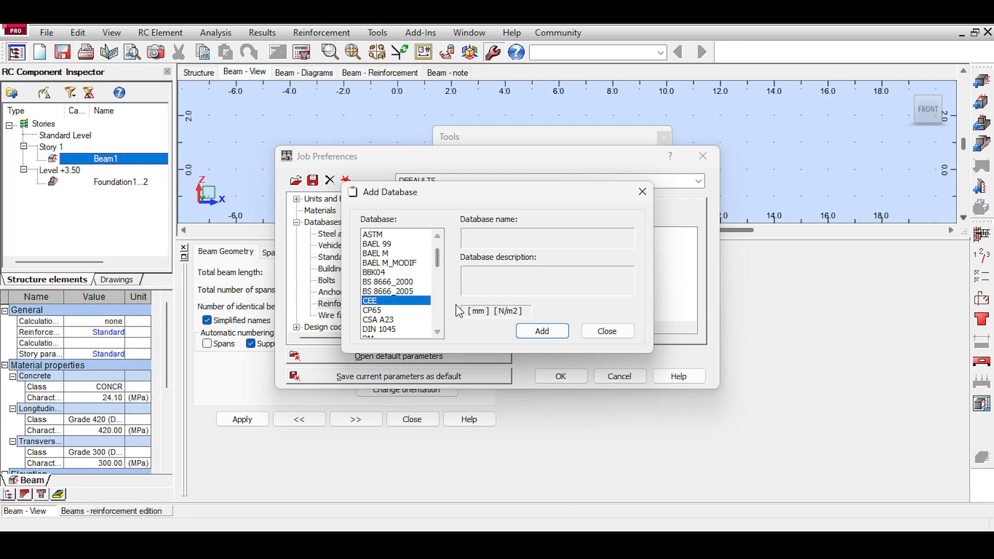
left_click(605, 331)
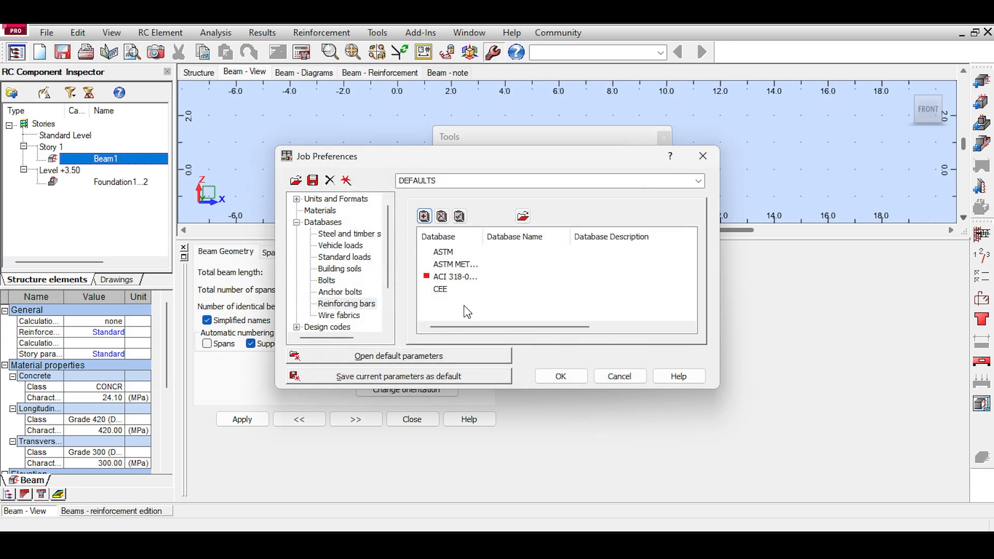
left_click(459, 216)
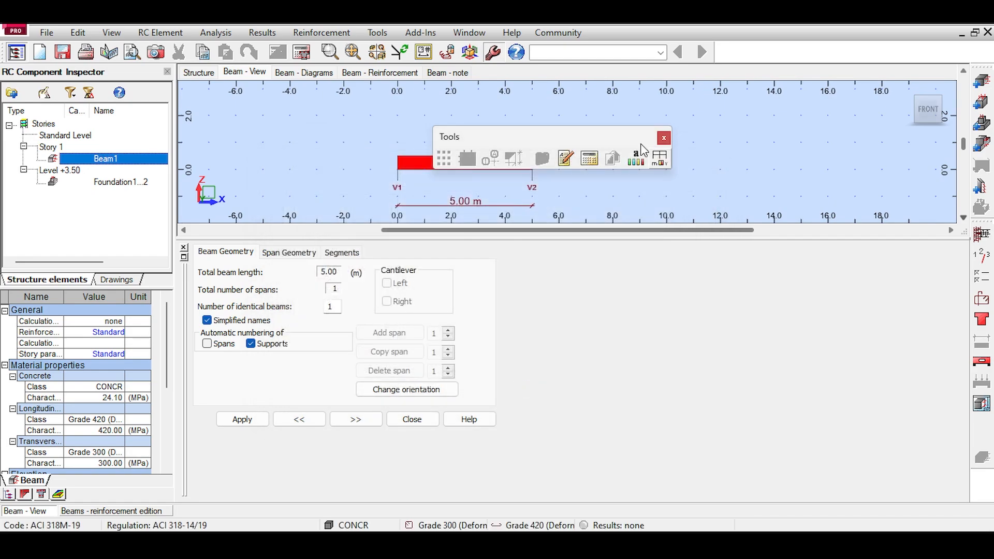
left_click(664, 138)
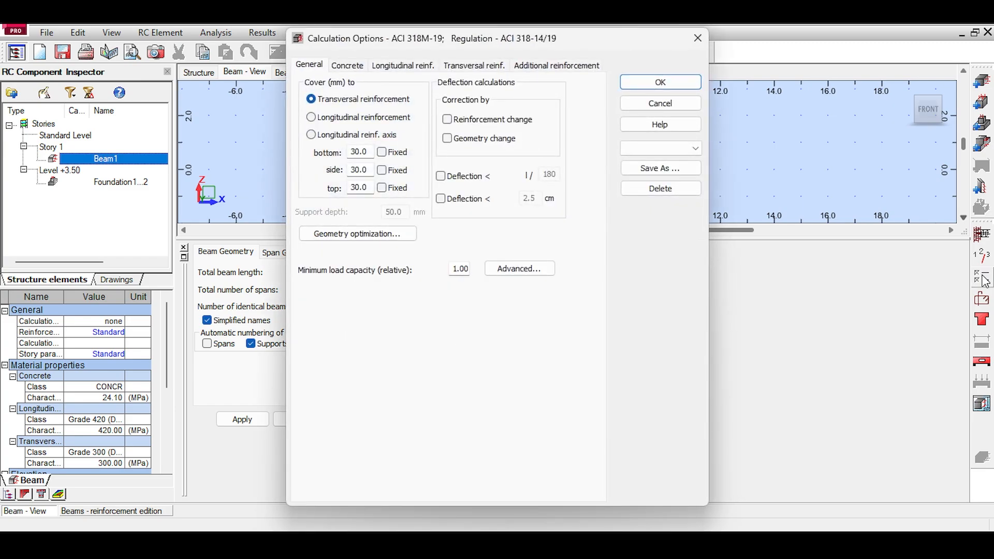
Step: Choose Grade CEE for longitudinal reinforcement and select its characteristic strength value
left_click(402, 66)
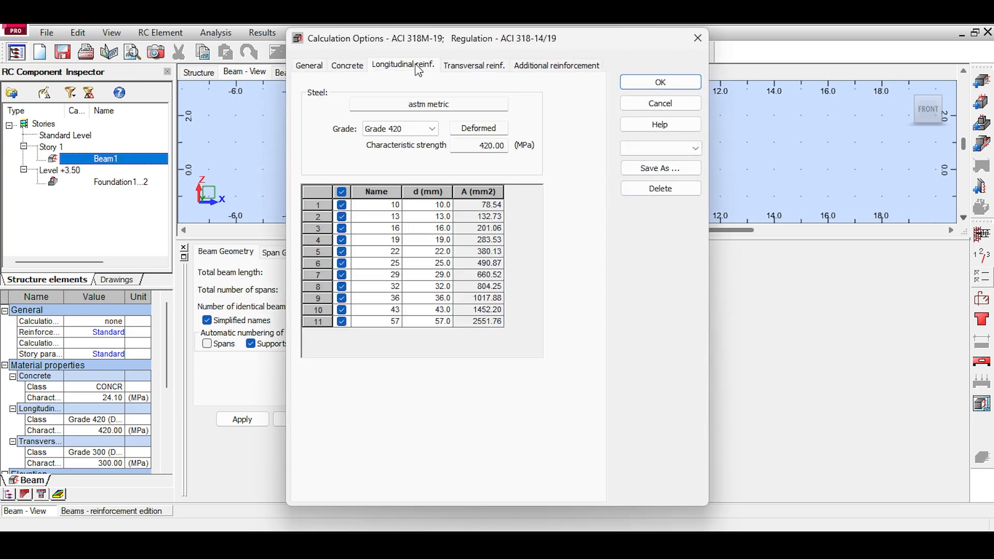
left_click(399, 128)
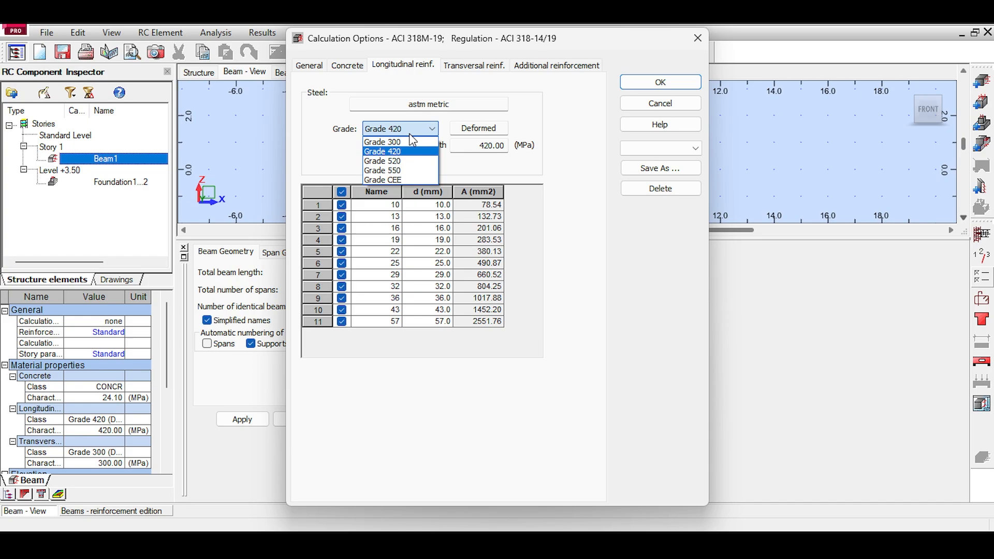
mouse_move(399, 180)
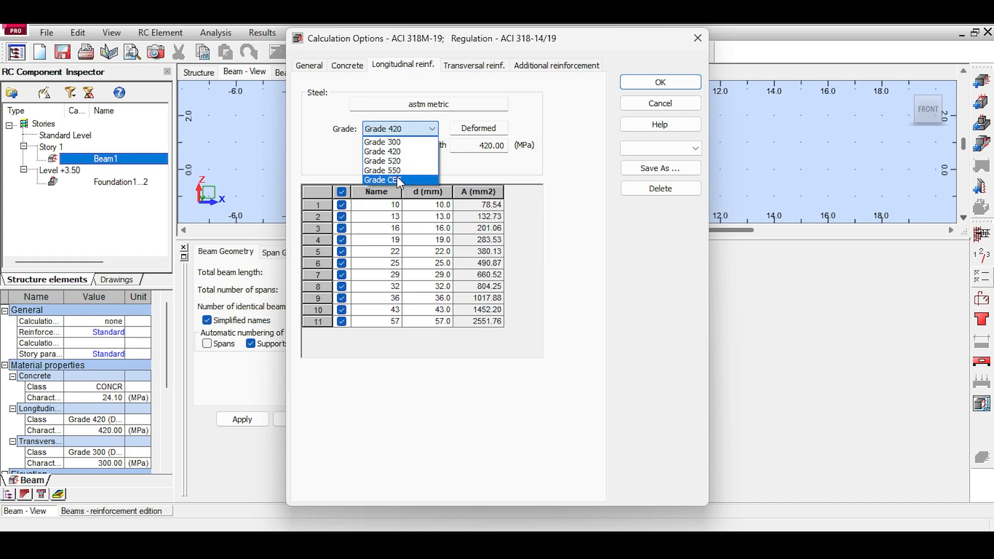
left_click(384, 180)
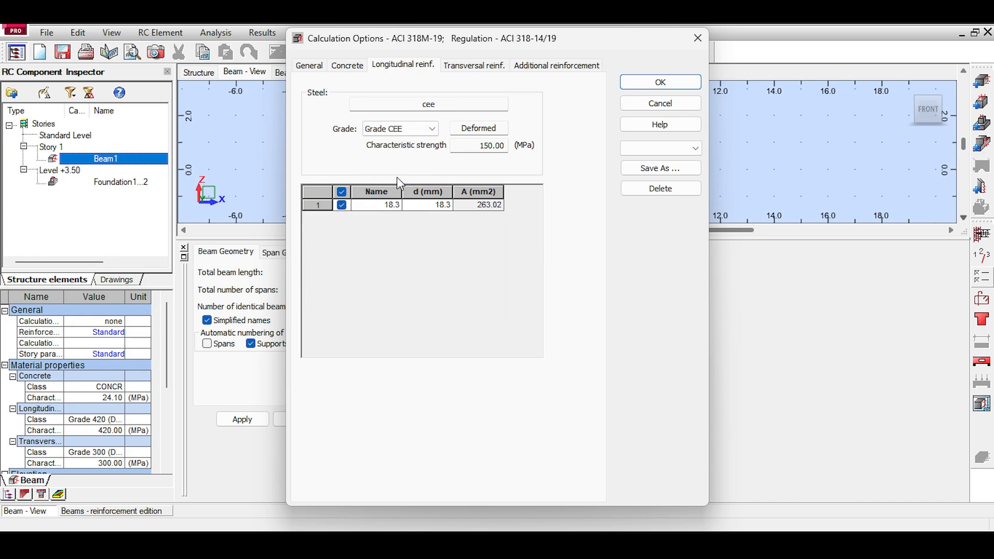
mouse_move(384, 146)
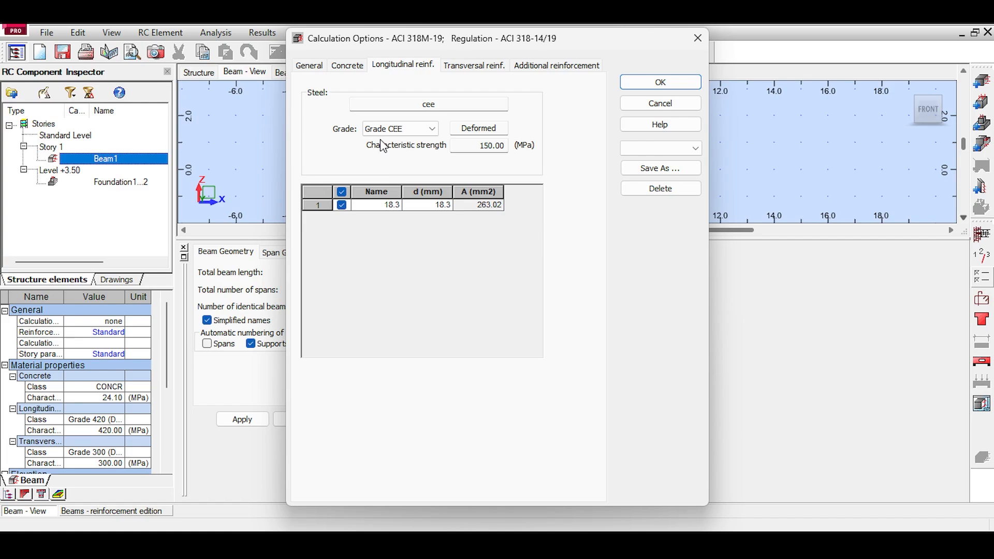
mouse_move(385, 150)
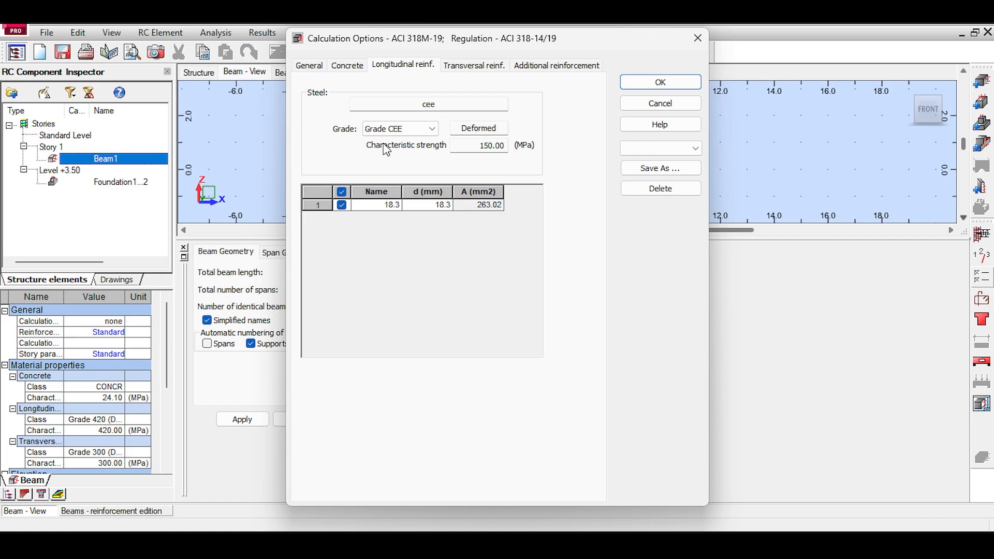
triple_click(479, 145)
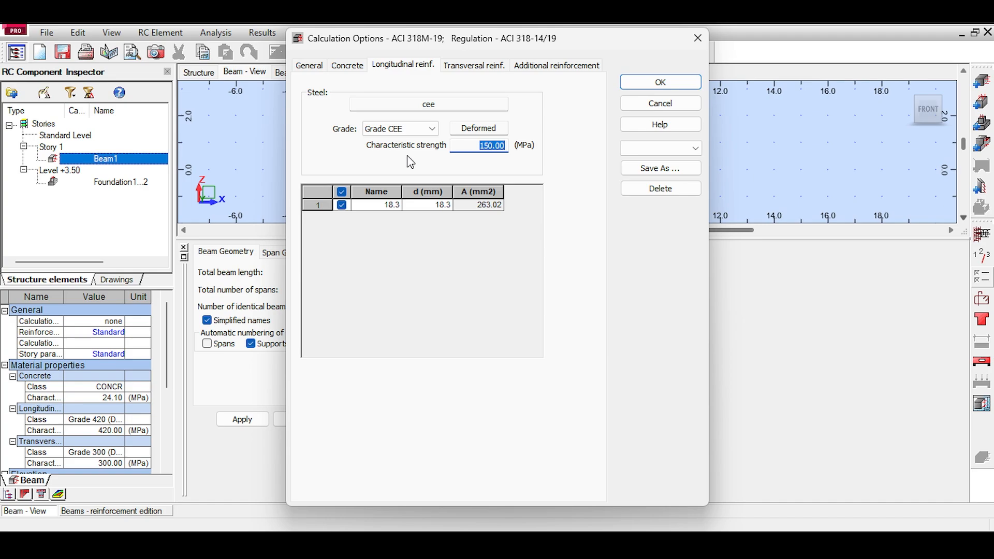
mouse_move(400, 210)
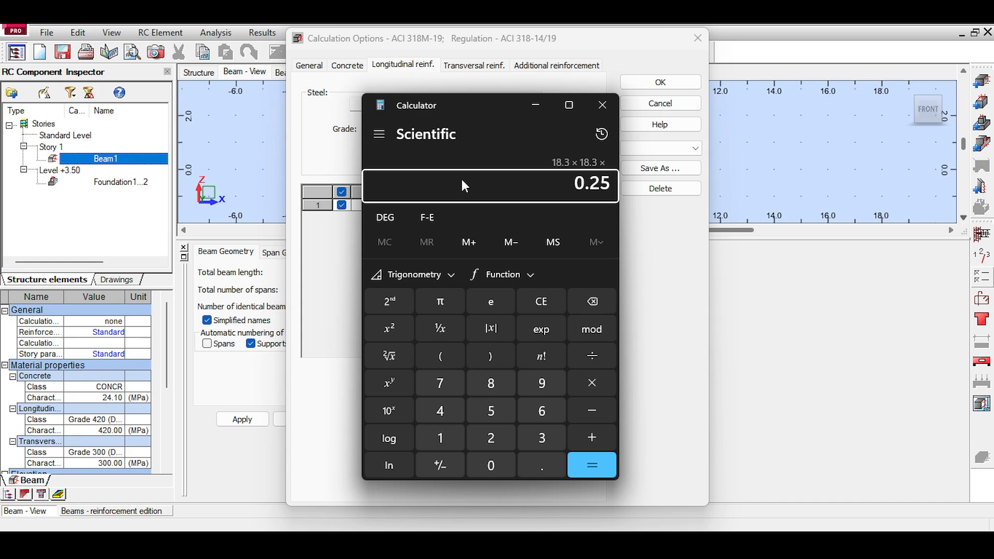
Step: Compute 18.3 × 18.3 × 0.25 × 3.14 in Calculator, giving about 262.89
left_click(591, 466)
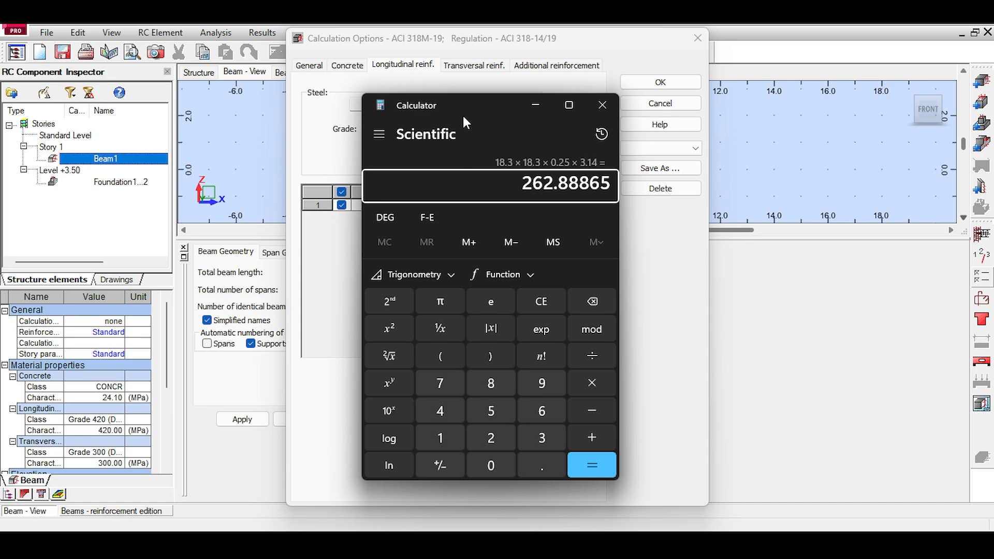